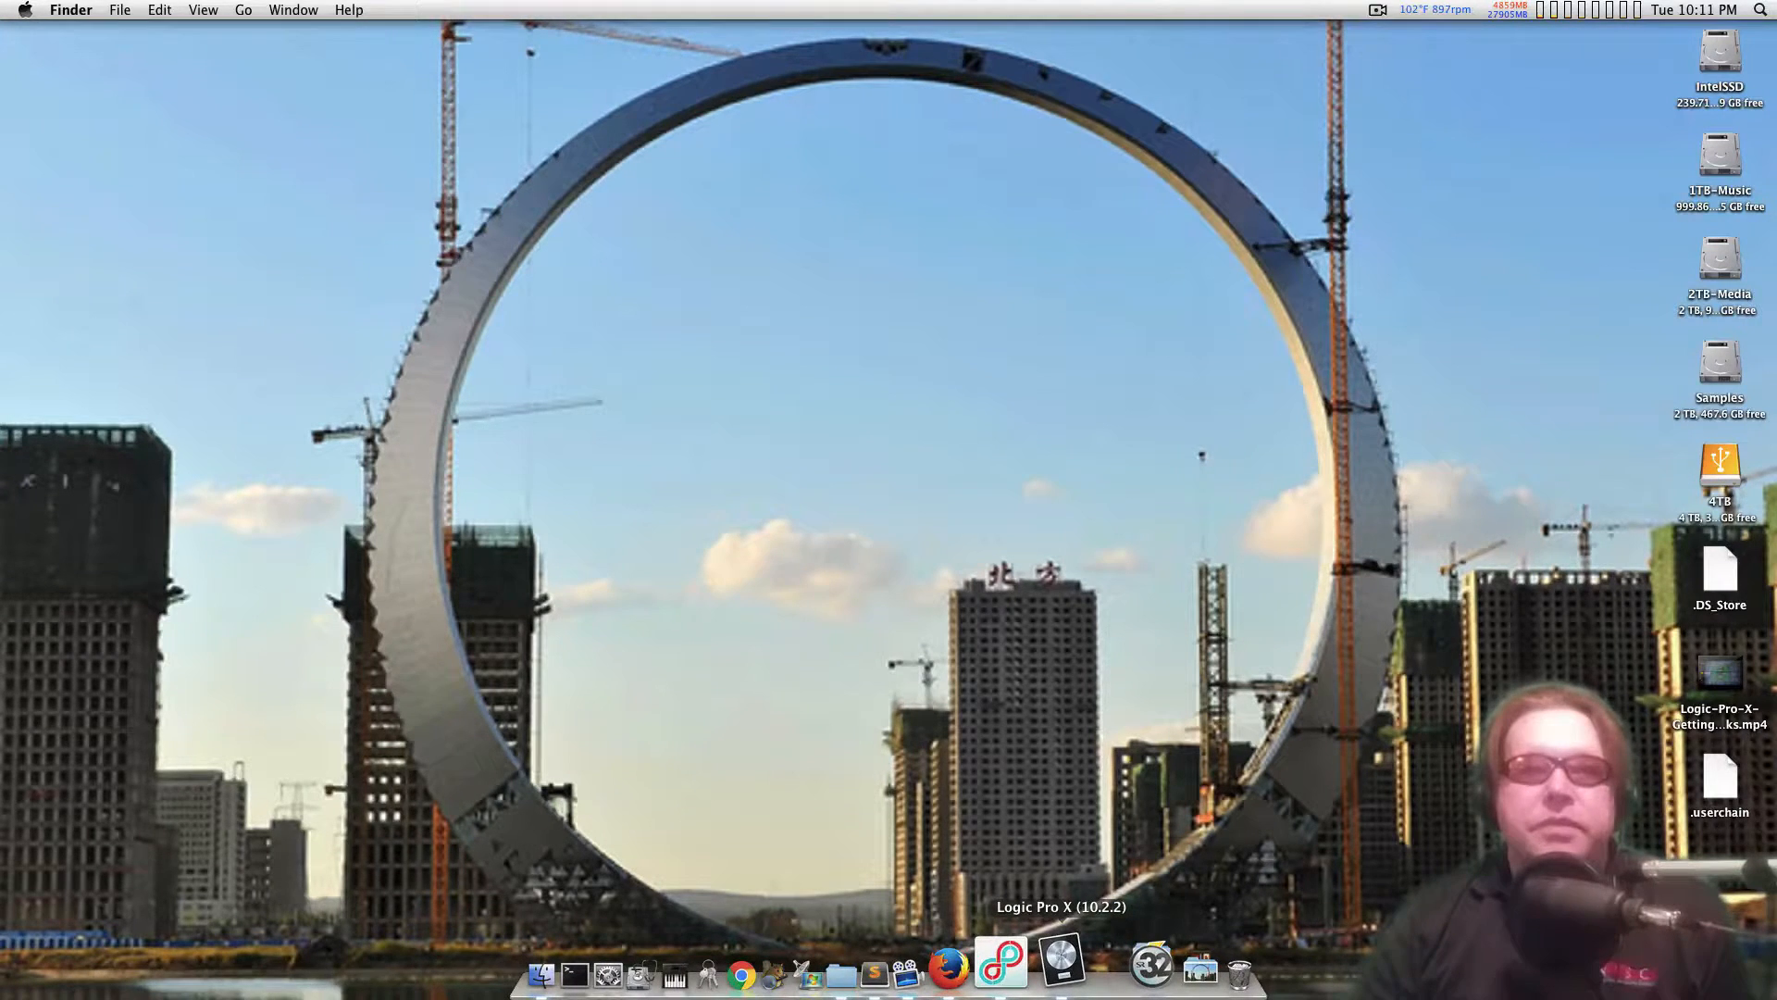
Step: Launch Logic Pro X from its Dock icon
click(1000, 972)
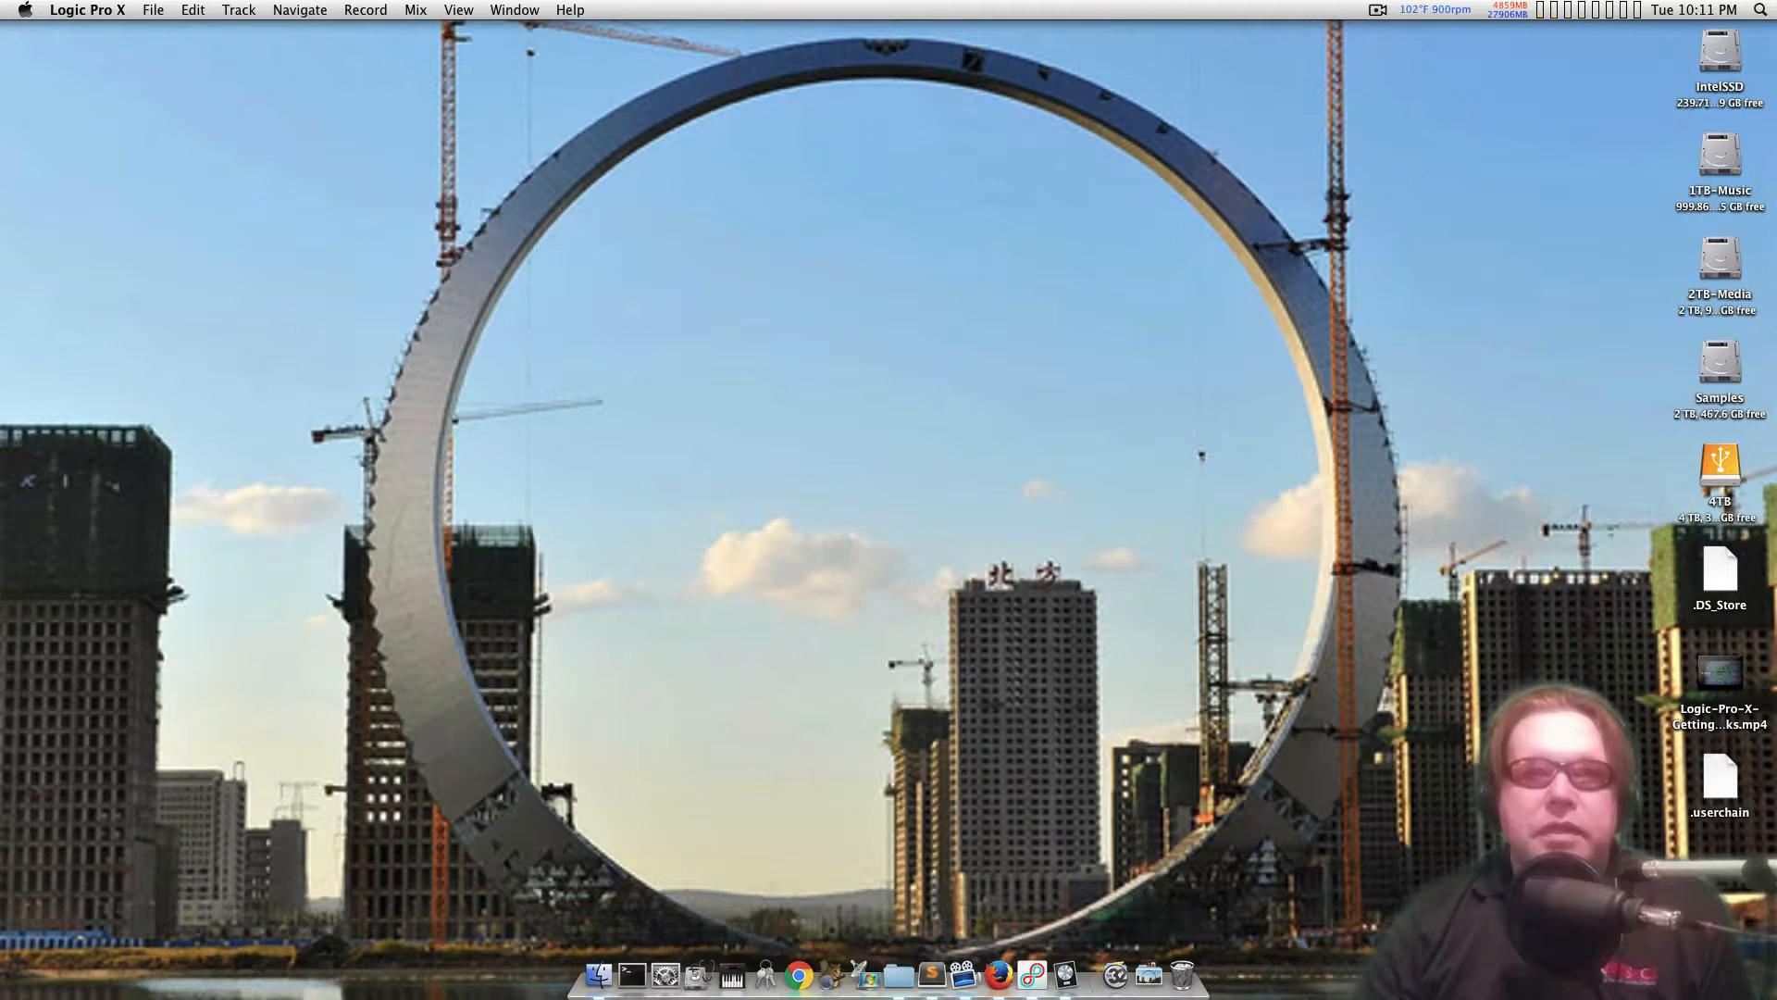
mouse_move(1060, 971)
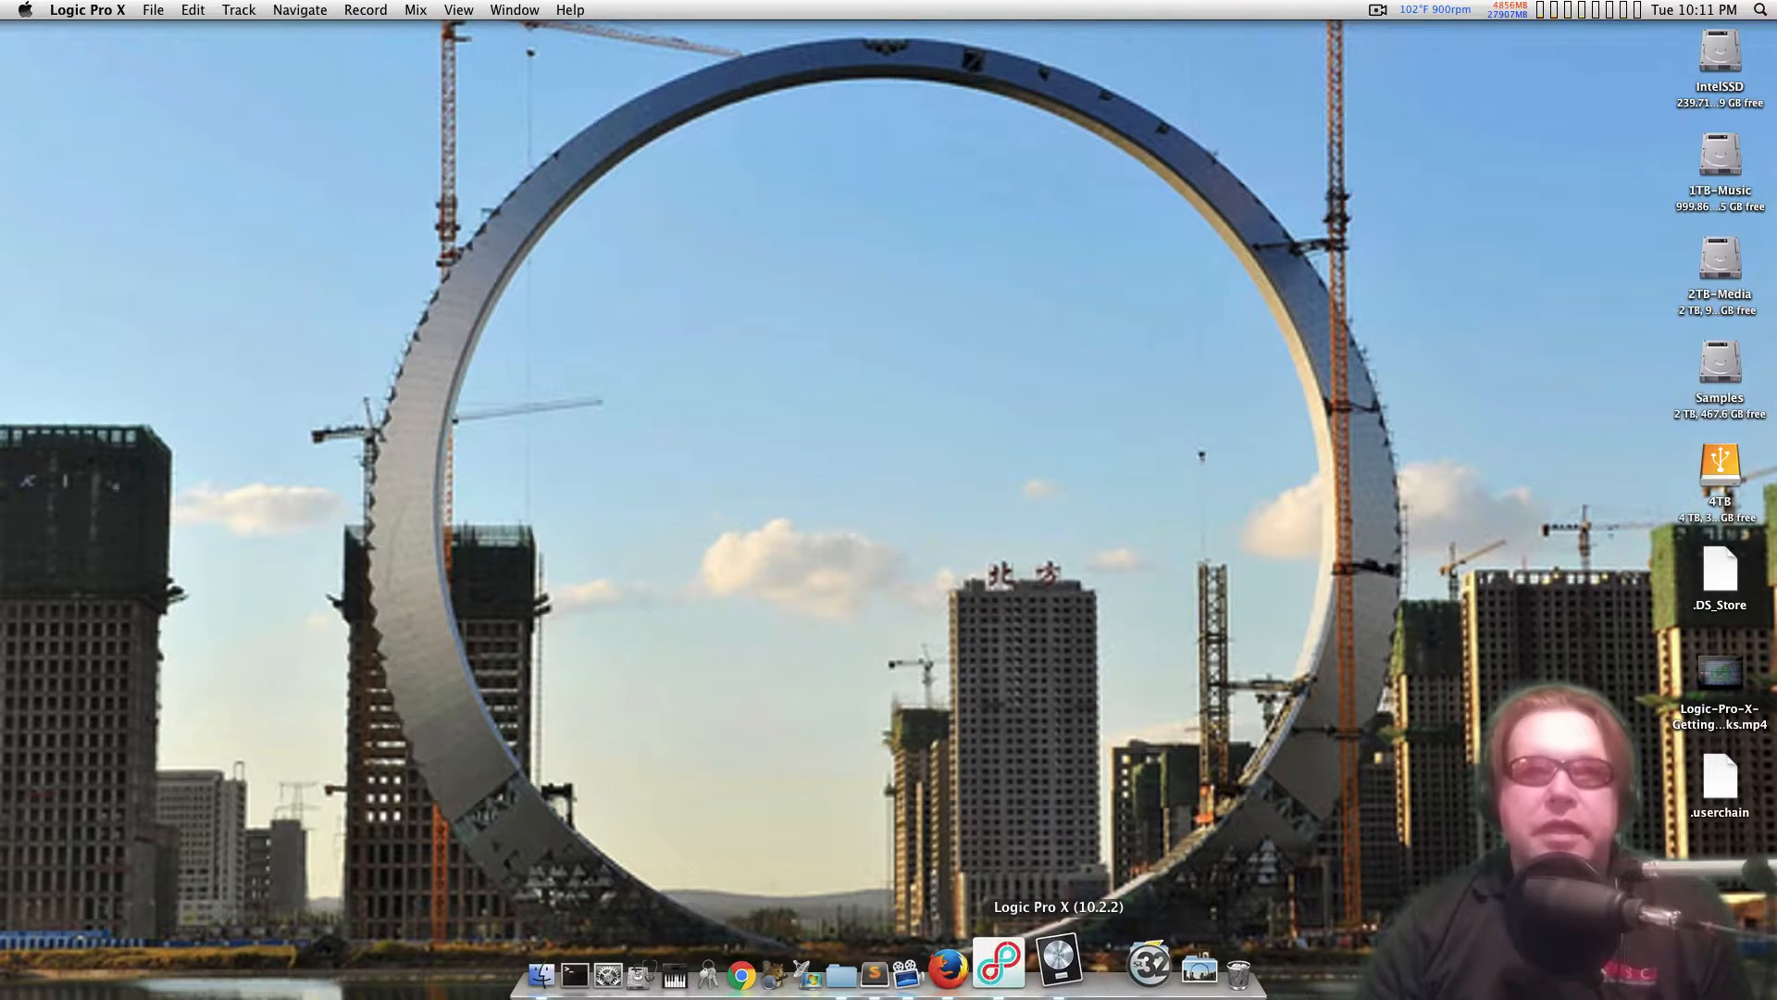
Step: Open the Logic Pro X application menu
click(86, 9)
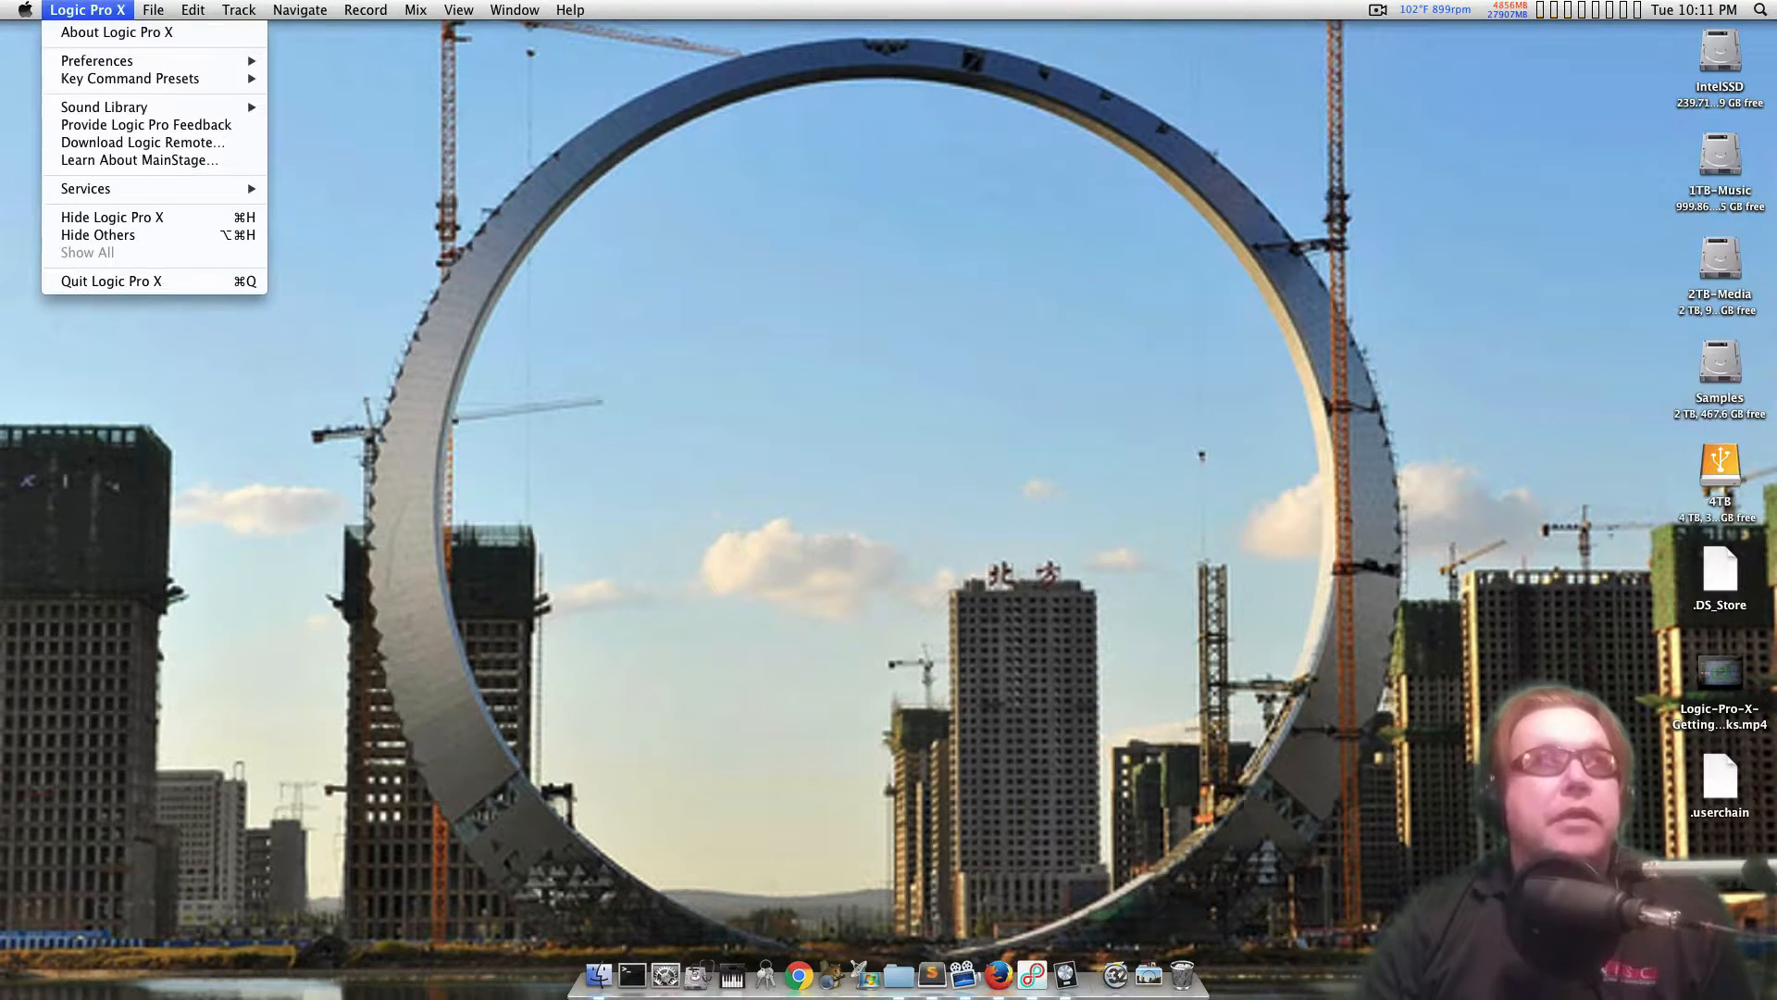
mouse_move(96, 60)
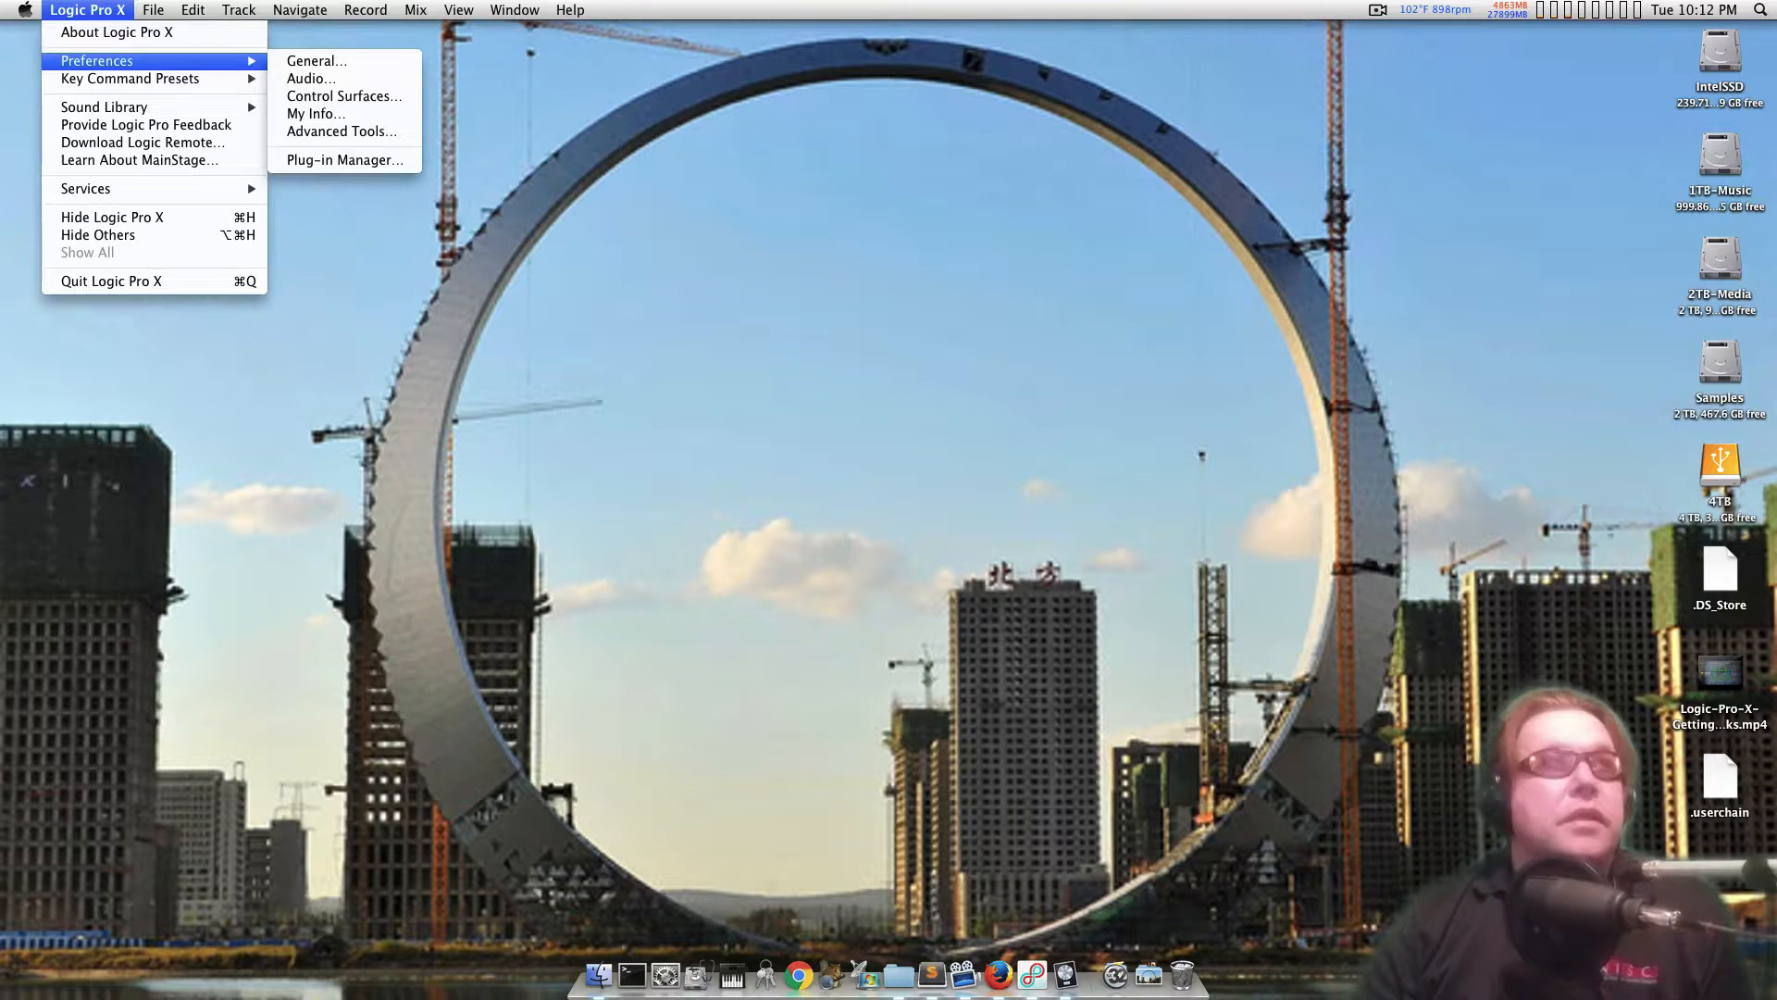
mouse_move(105, 107)
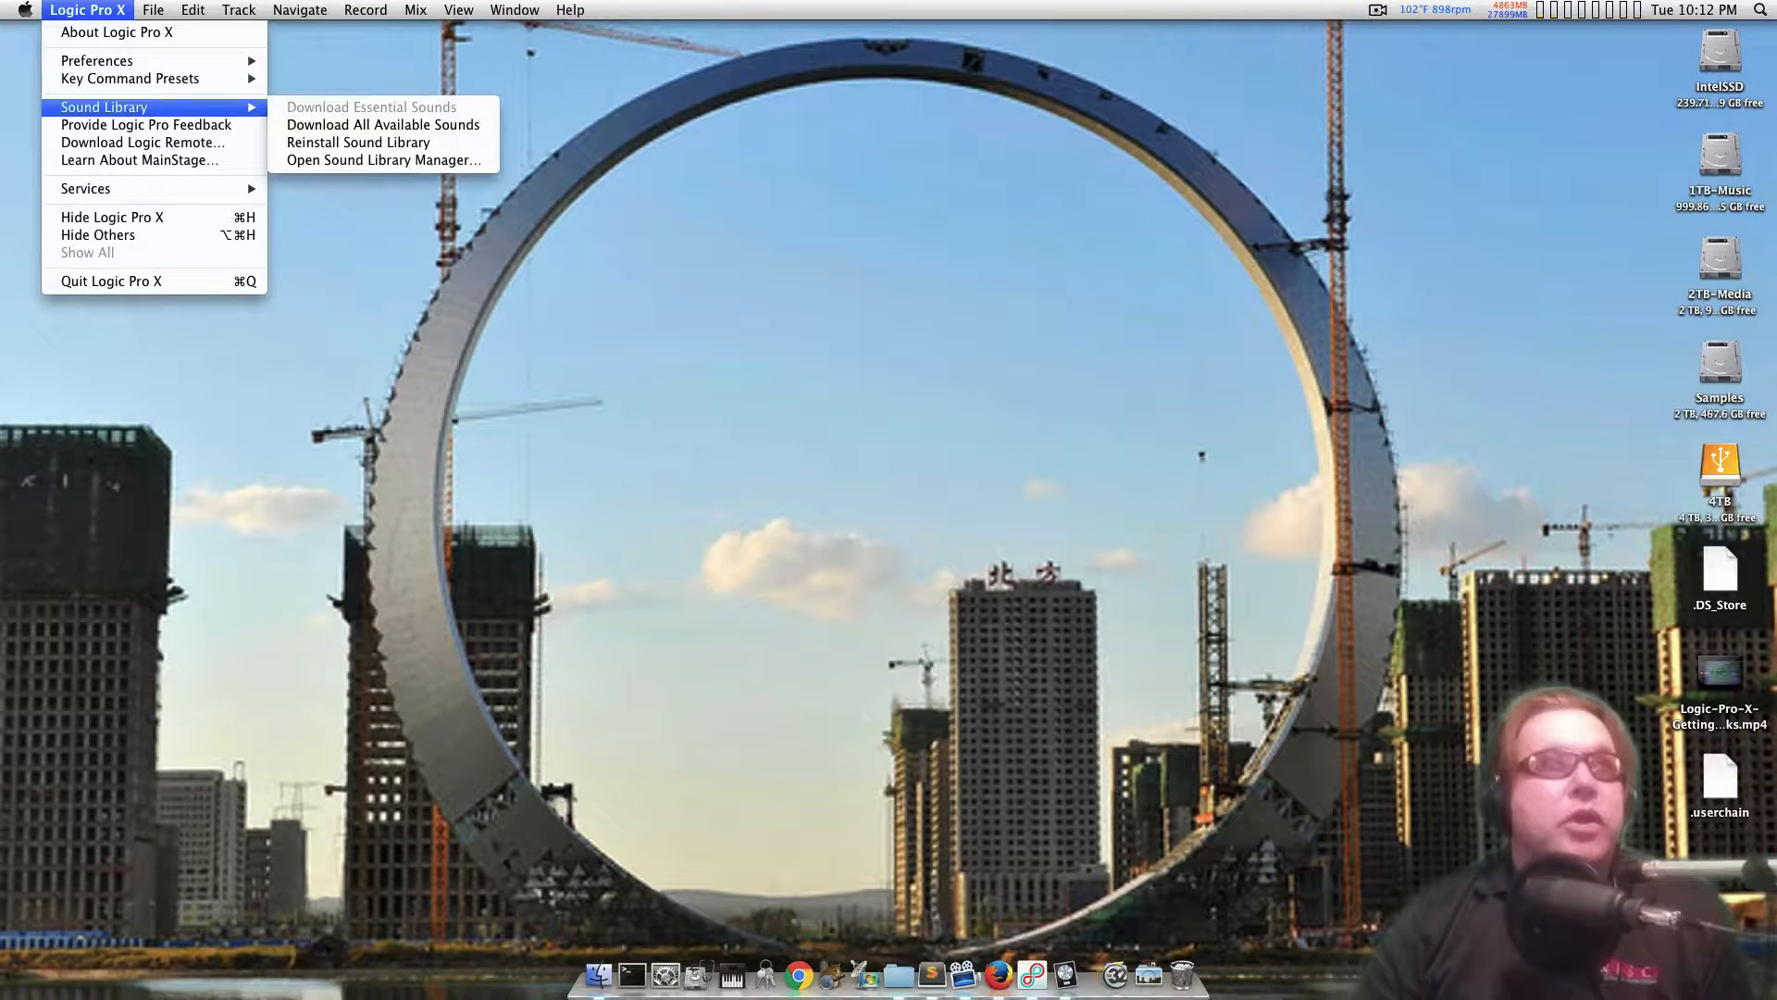
mouse_move(358, 141)
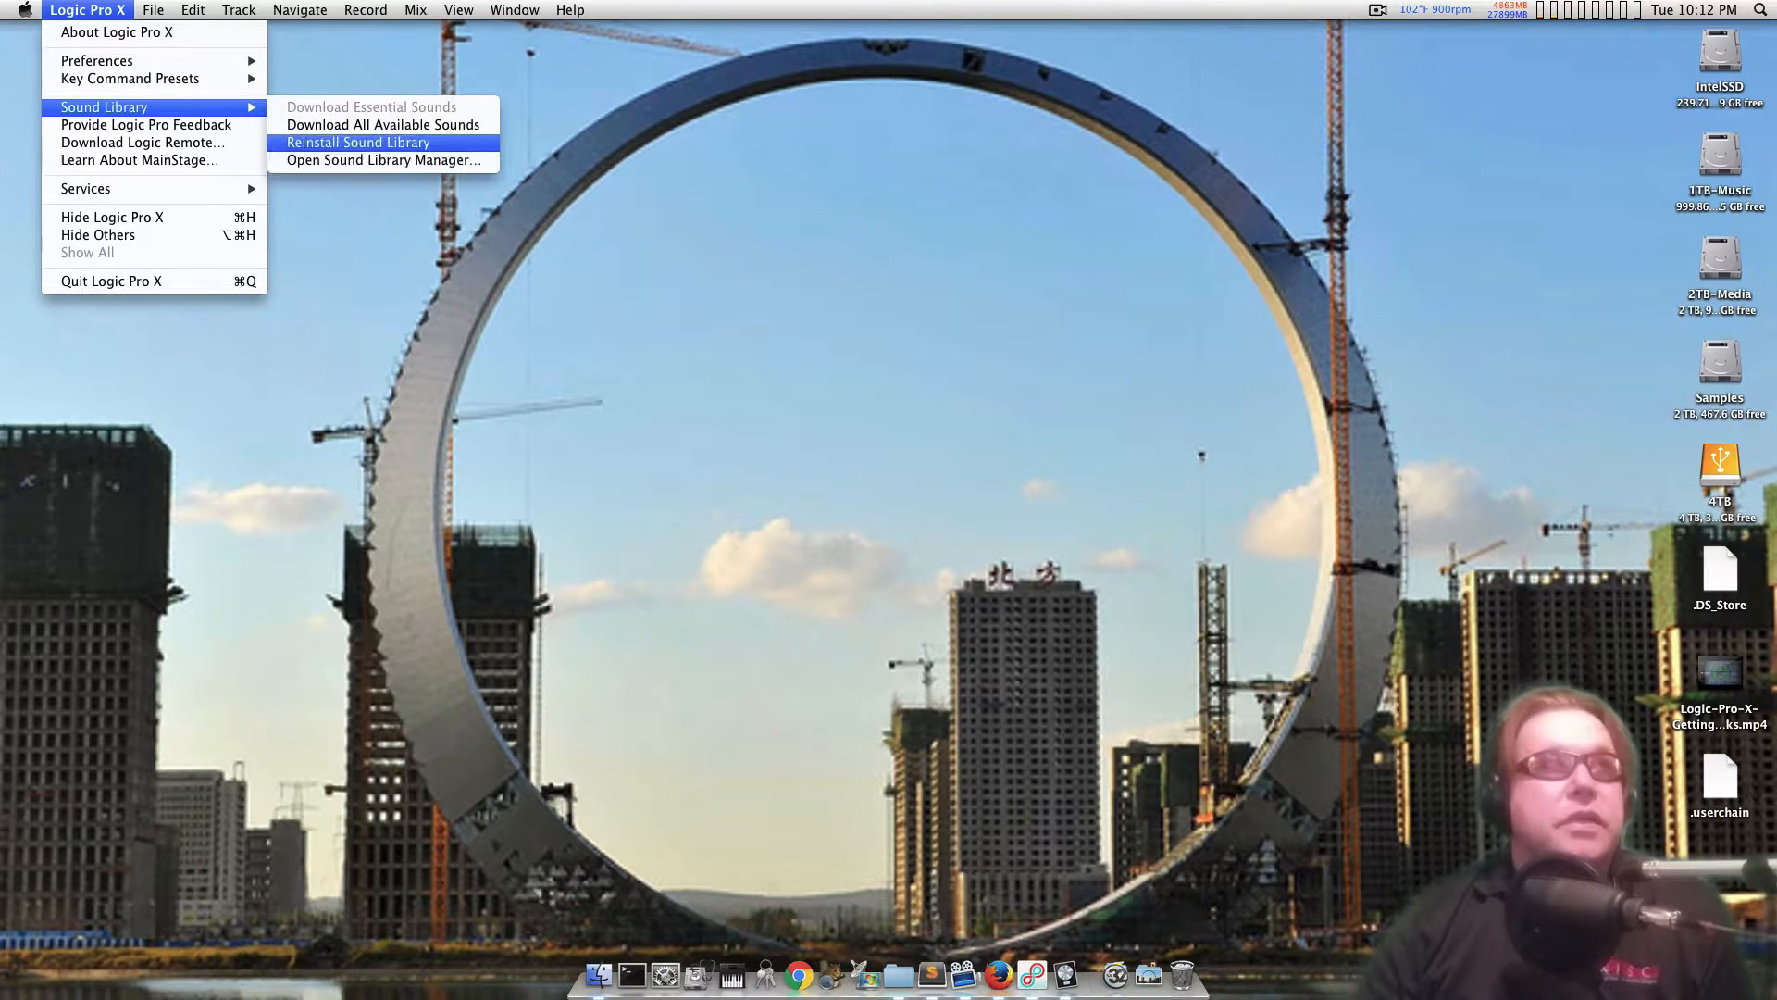
mouse_move(384, 125)
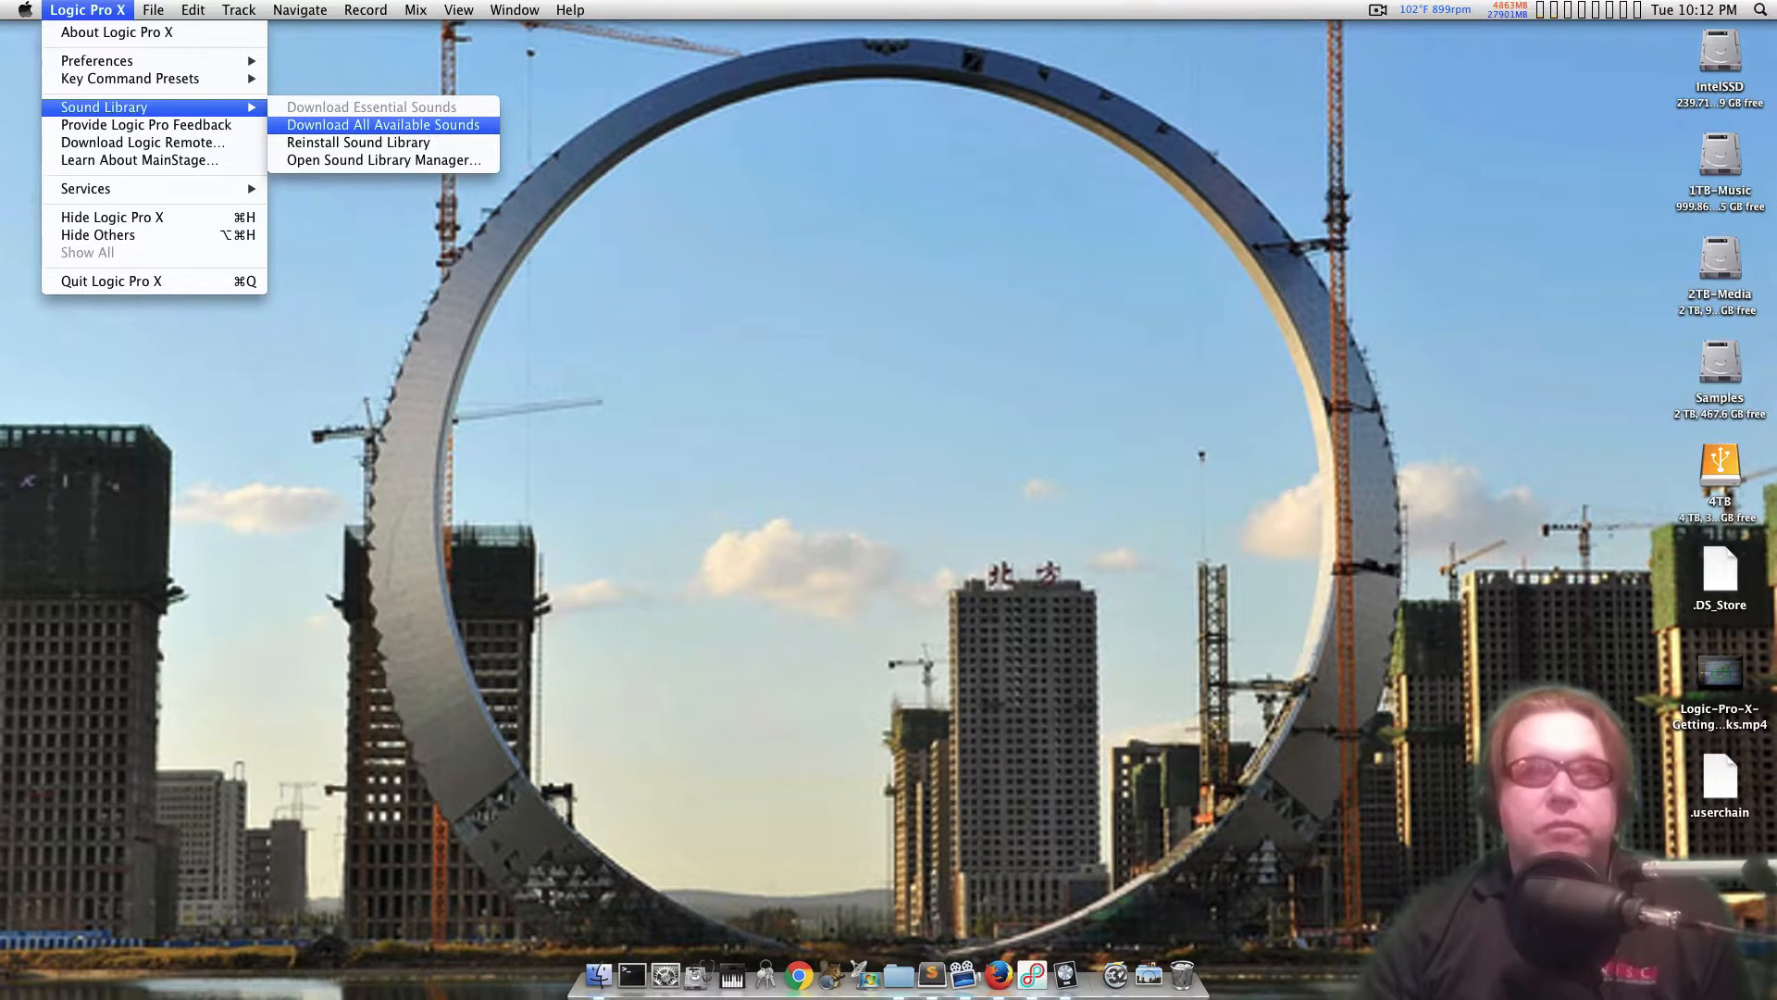
mouse_move(382, 160)
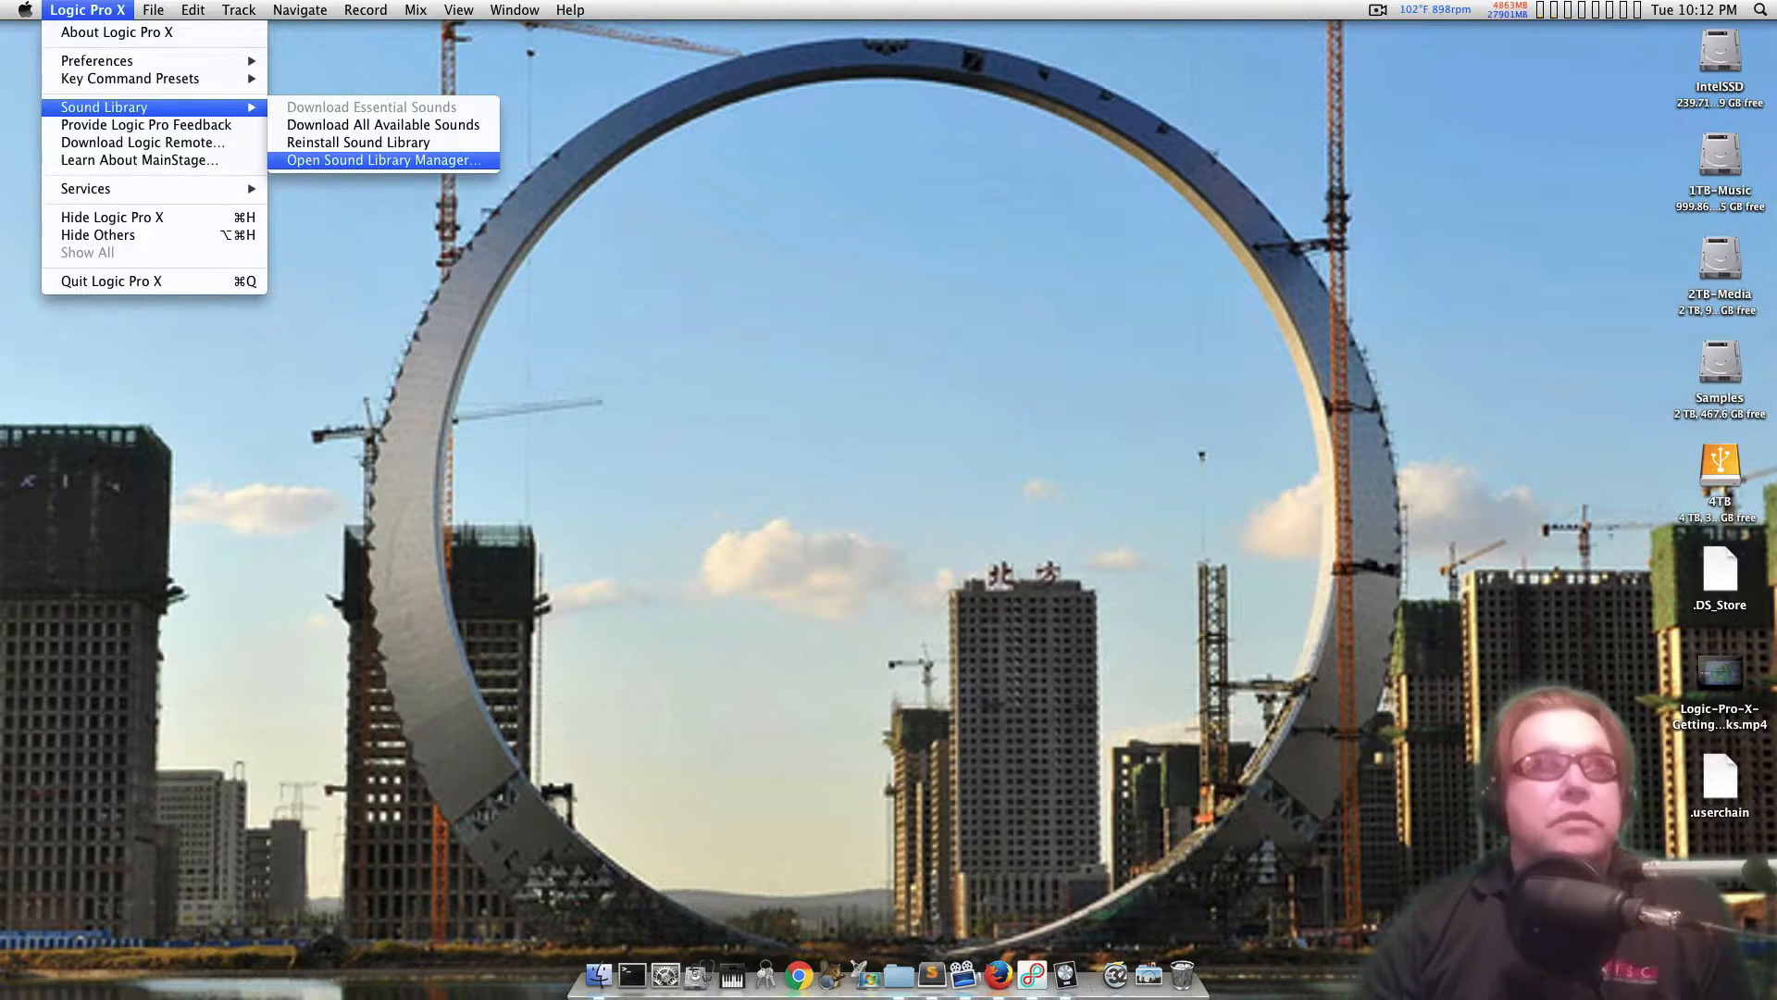
Step: Open the Sound Library Manager and scroll through the content package list
click(380, 160)
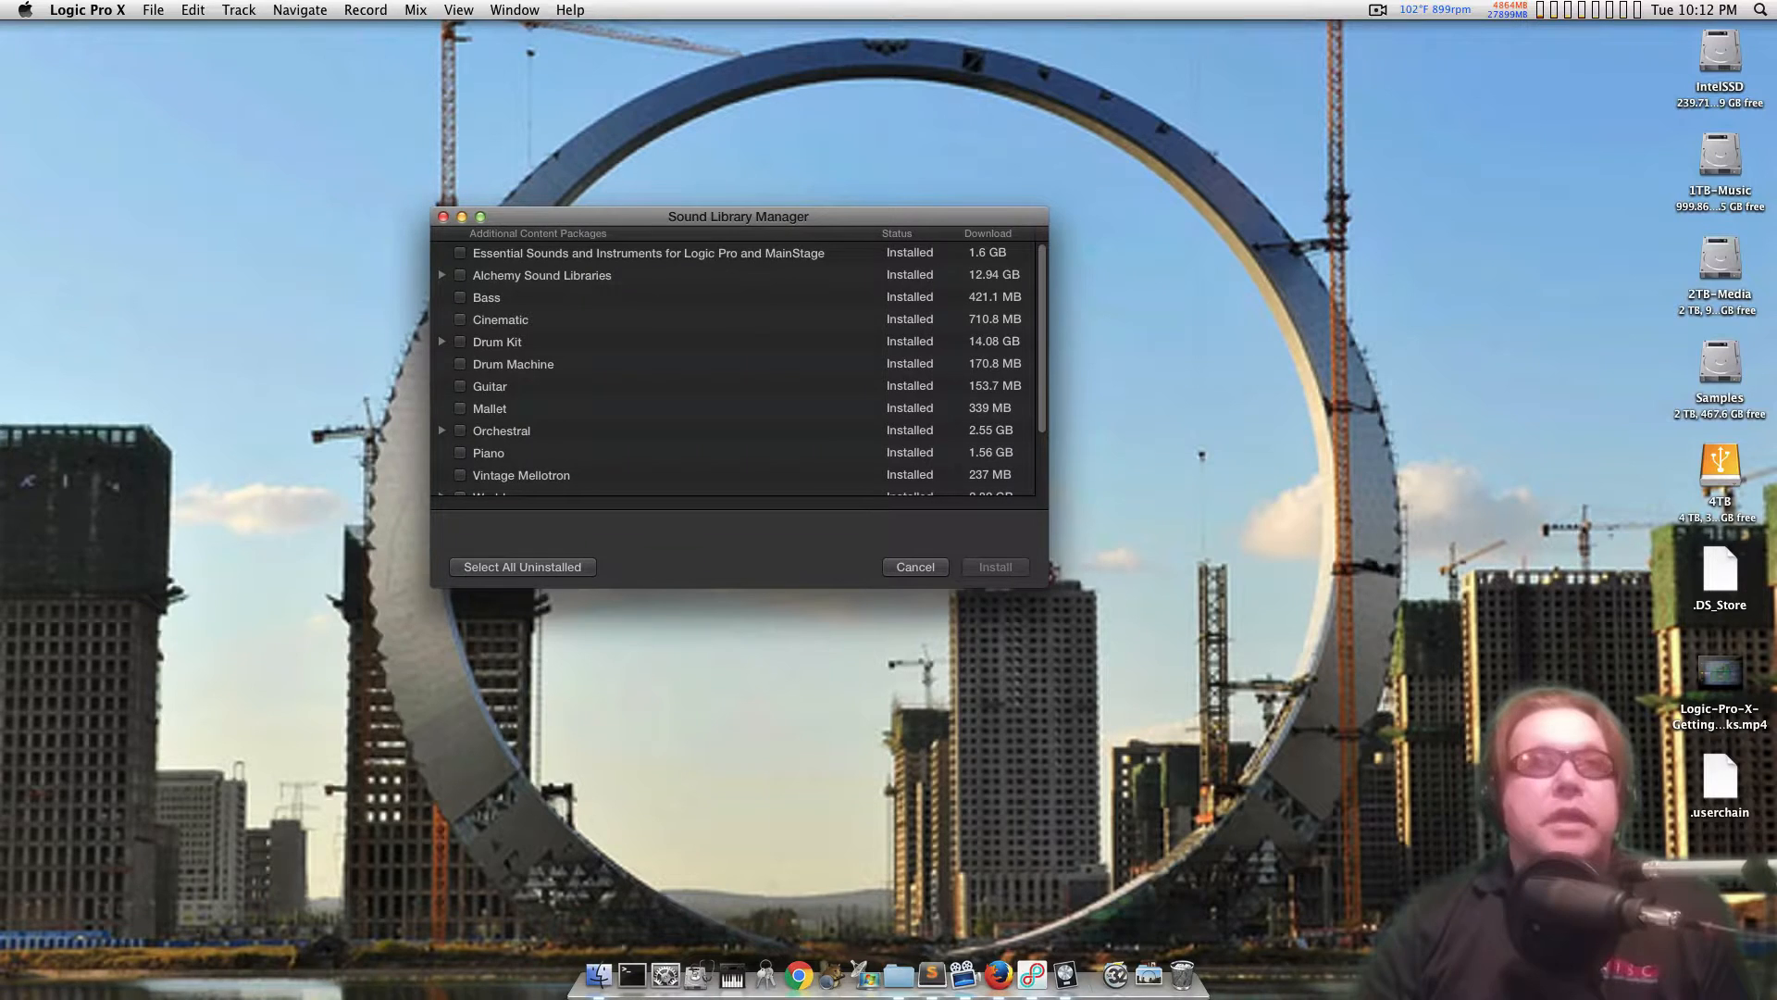
scroll(down, 3)
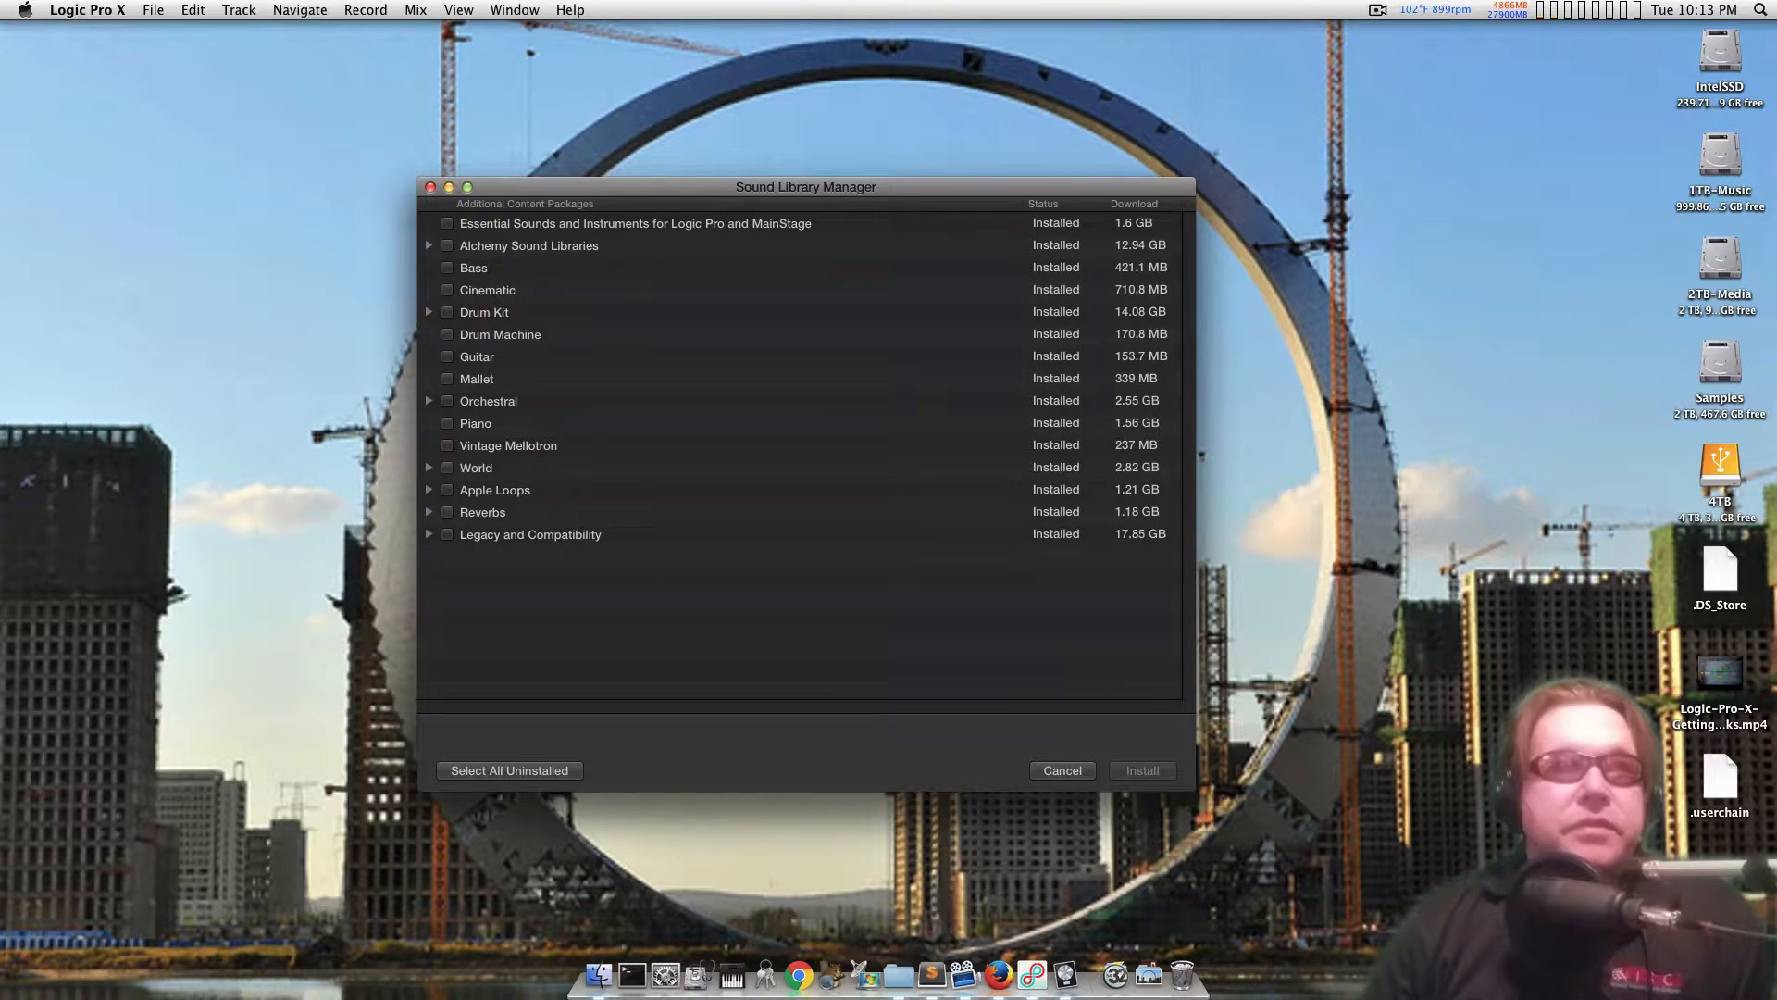
Step: Expand Legacy and Compatibility and Reverbs to show the Stereo and Surround reverb packages
click(429, 534)
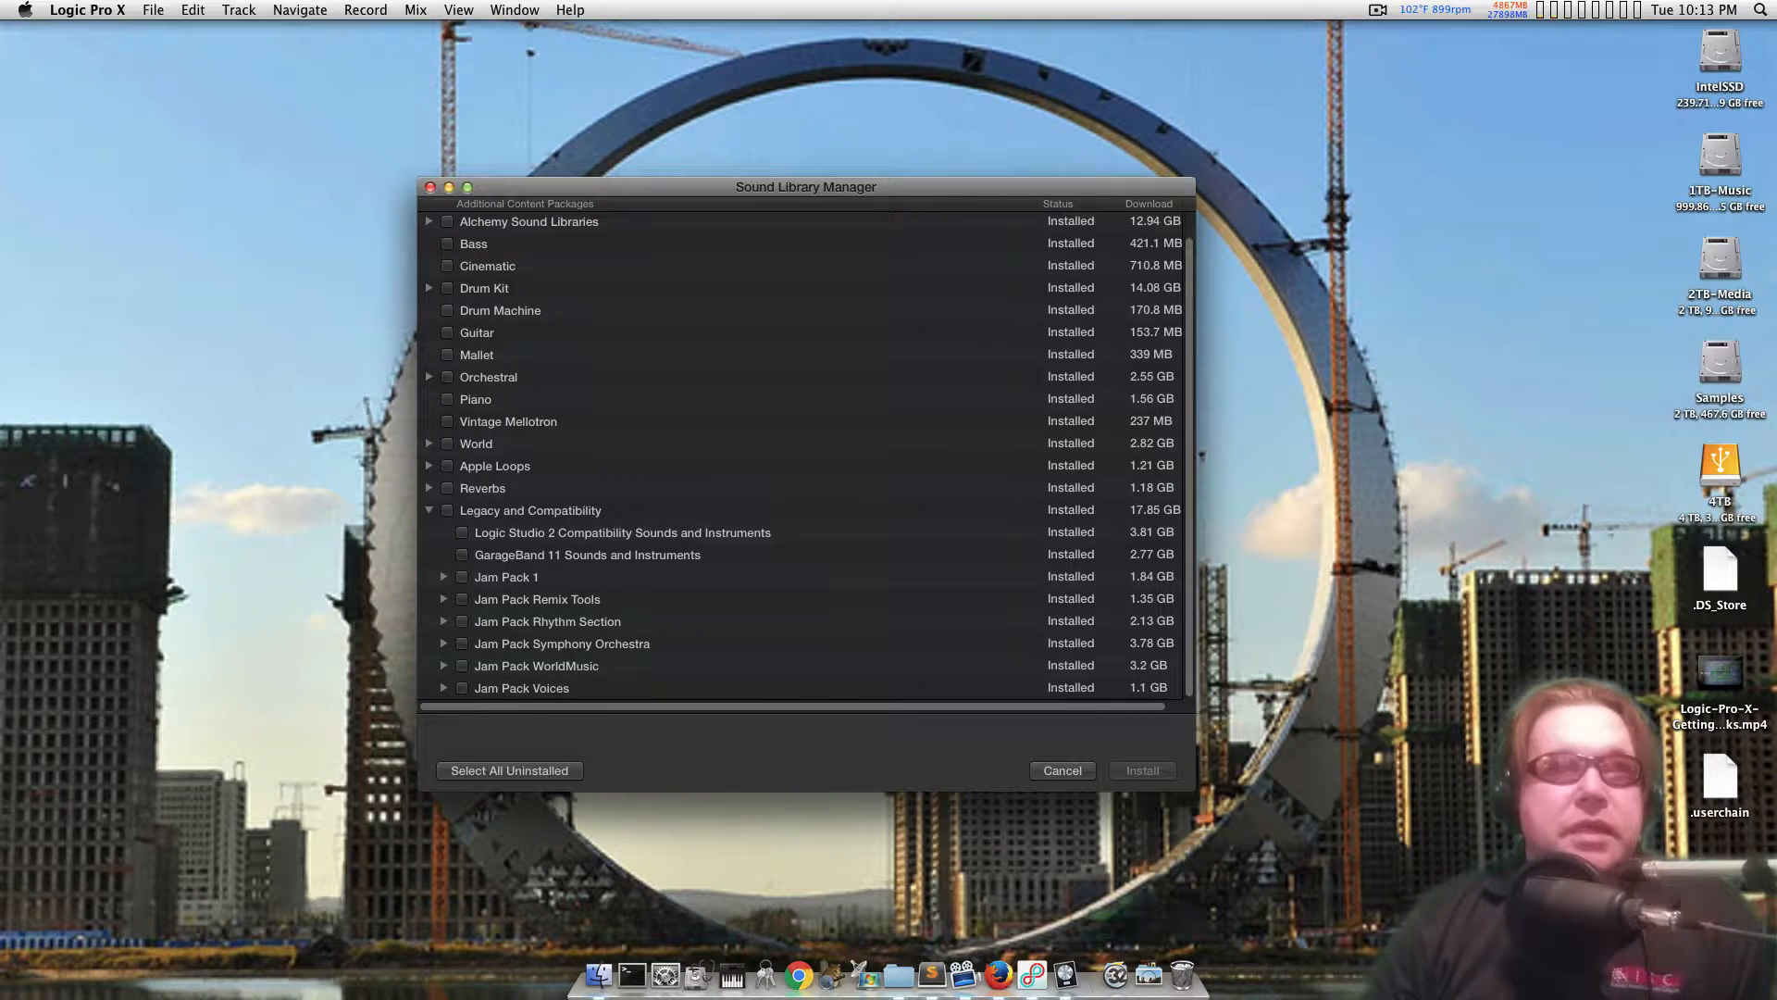
click(430, 488)
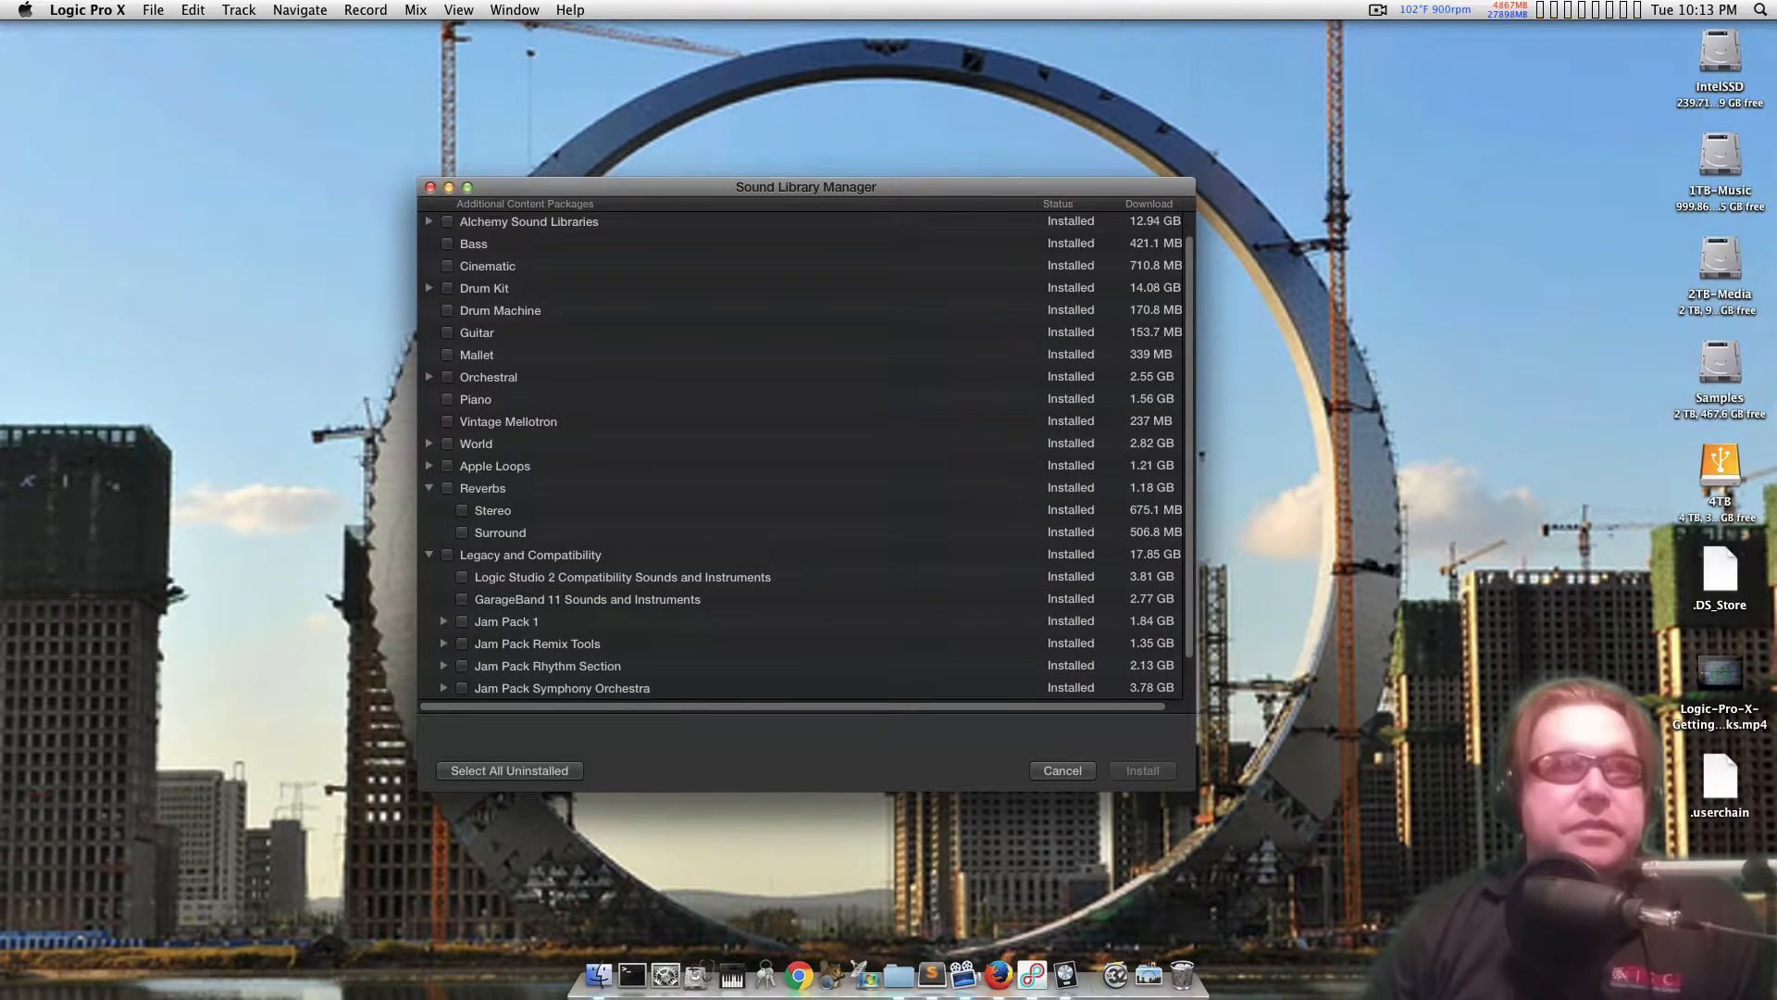
scroll(down, 3)
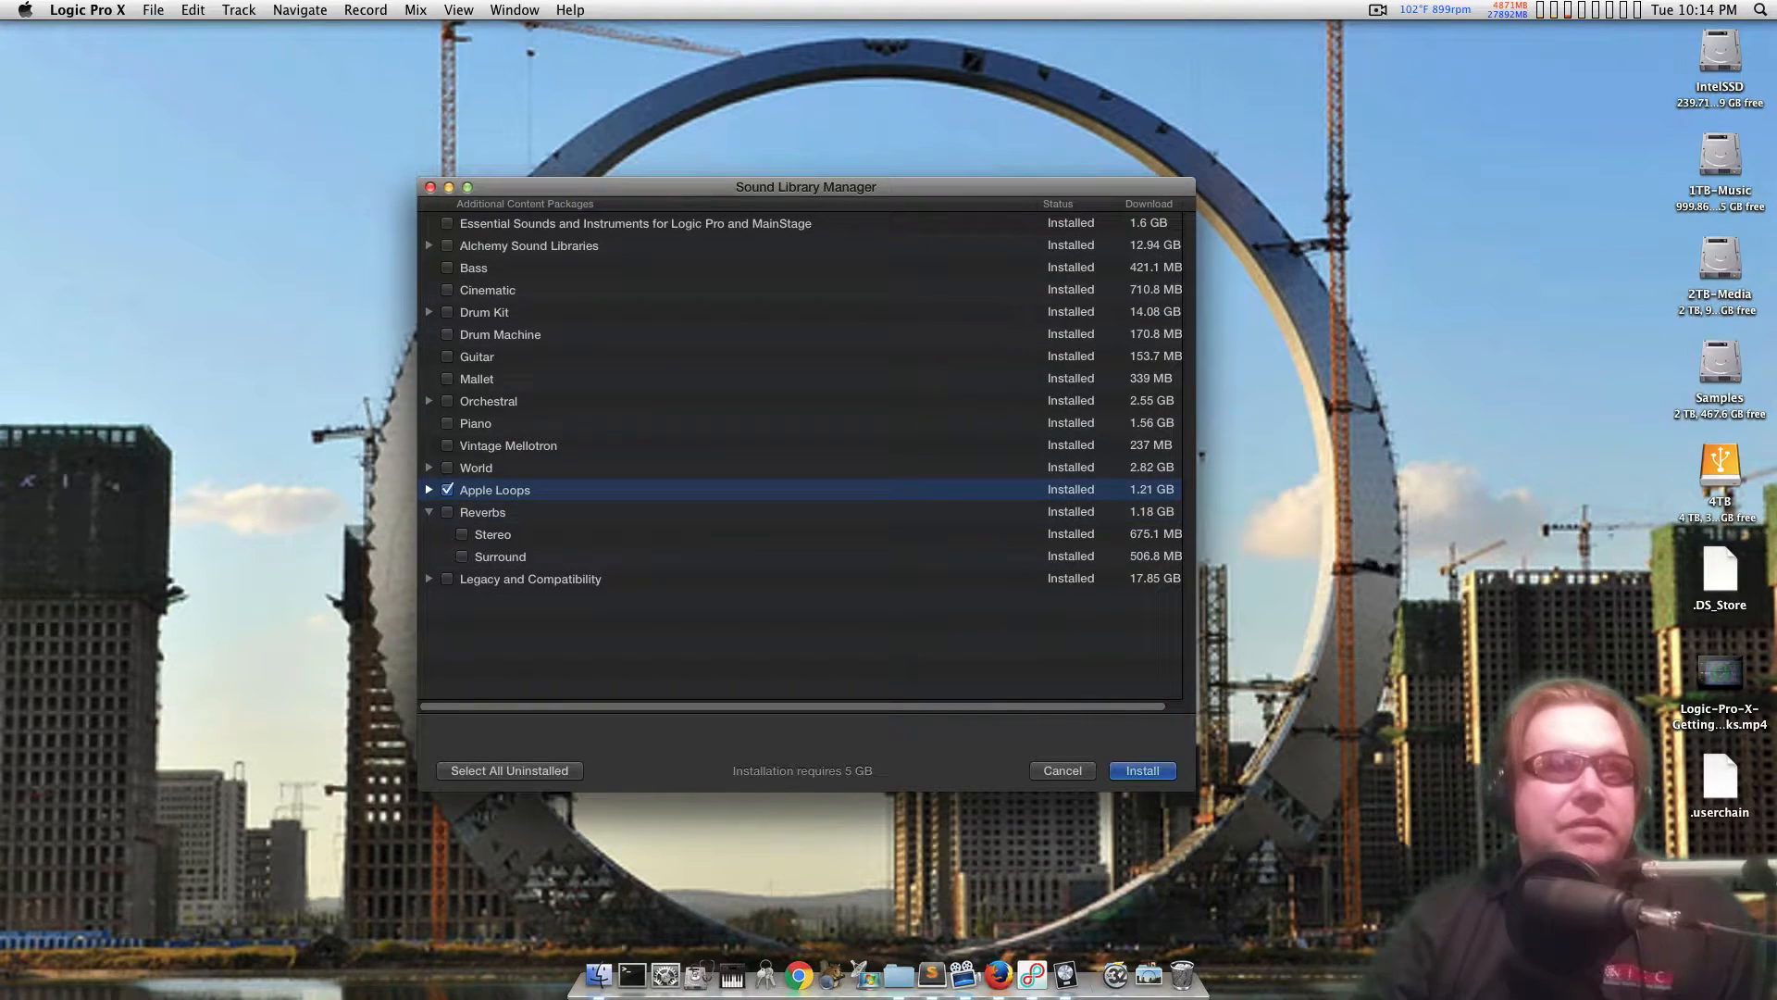
Step: Untick Apple Loops and deselect its row, leaving no packages chosen
click(446, 489)
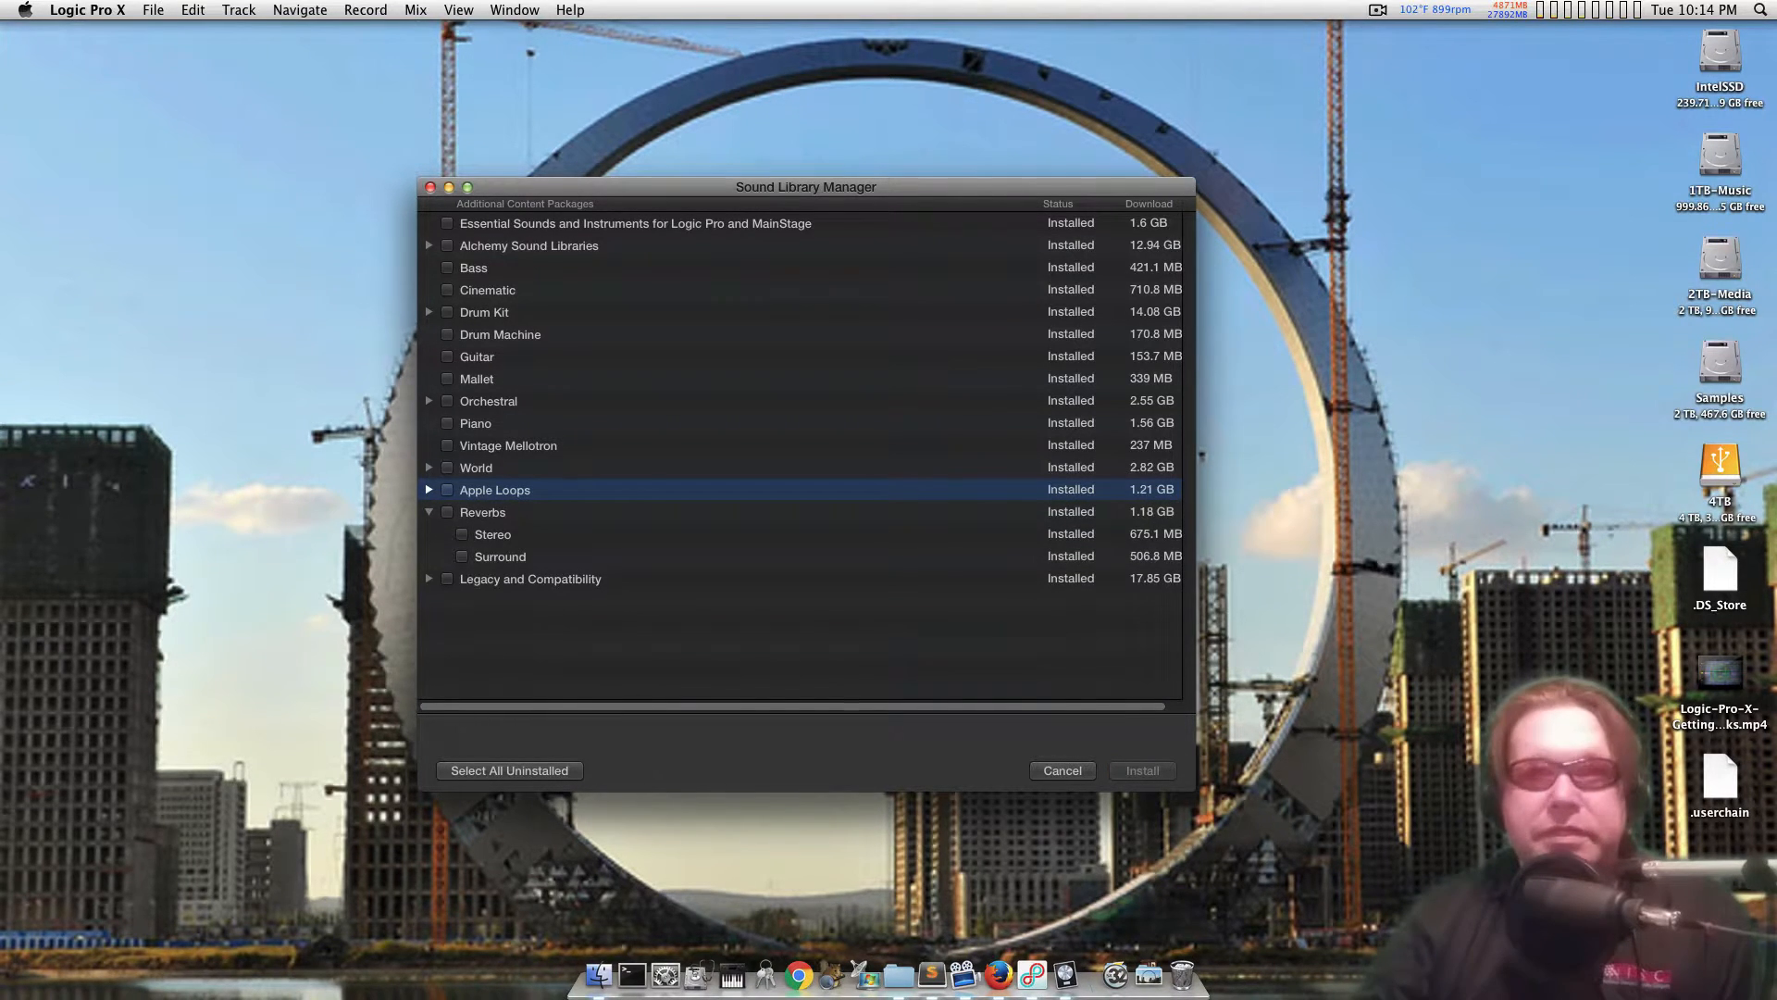
mouse_move(494, 490)
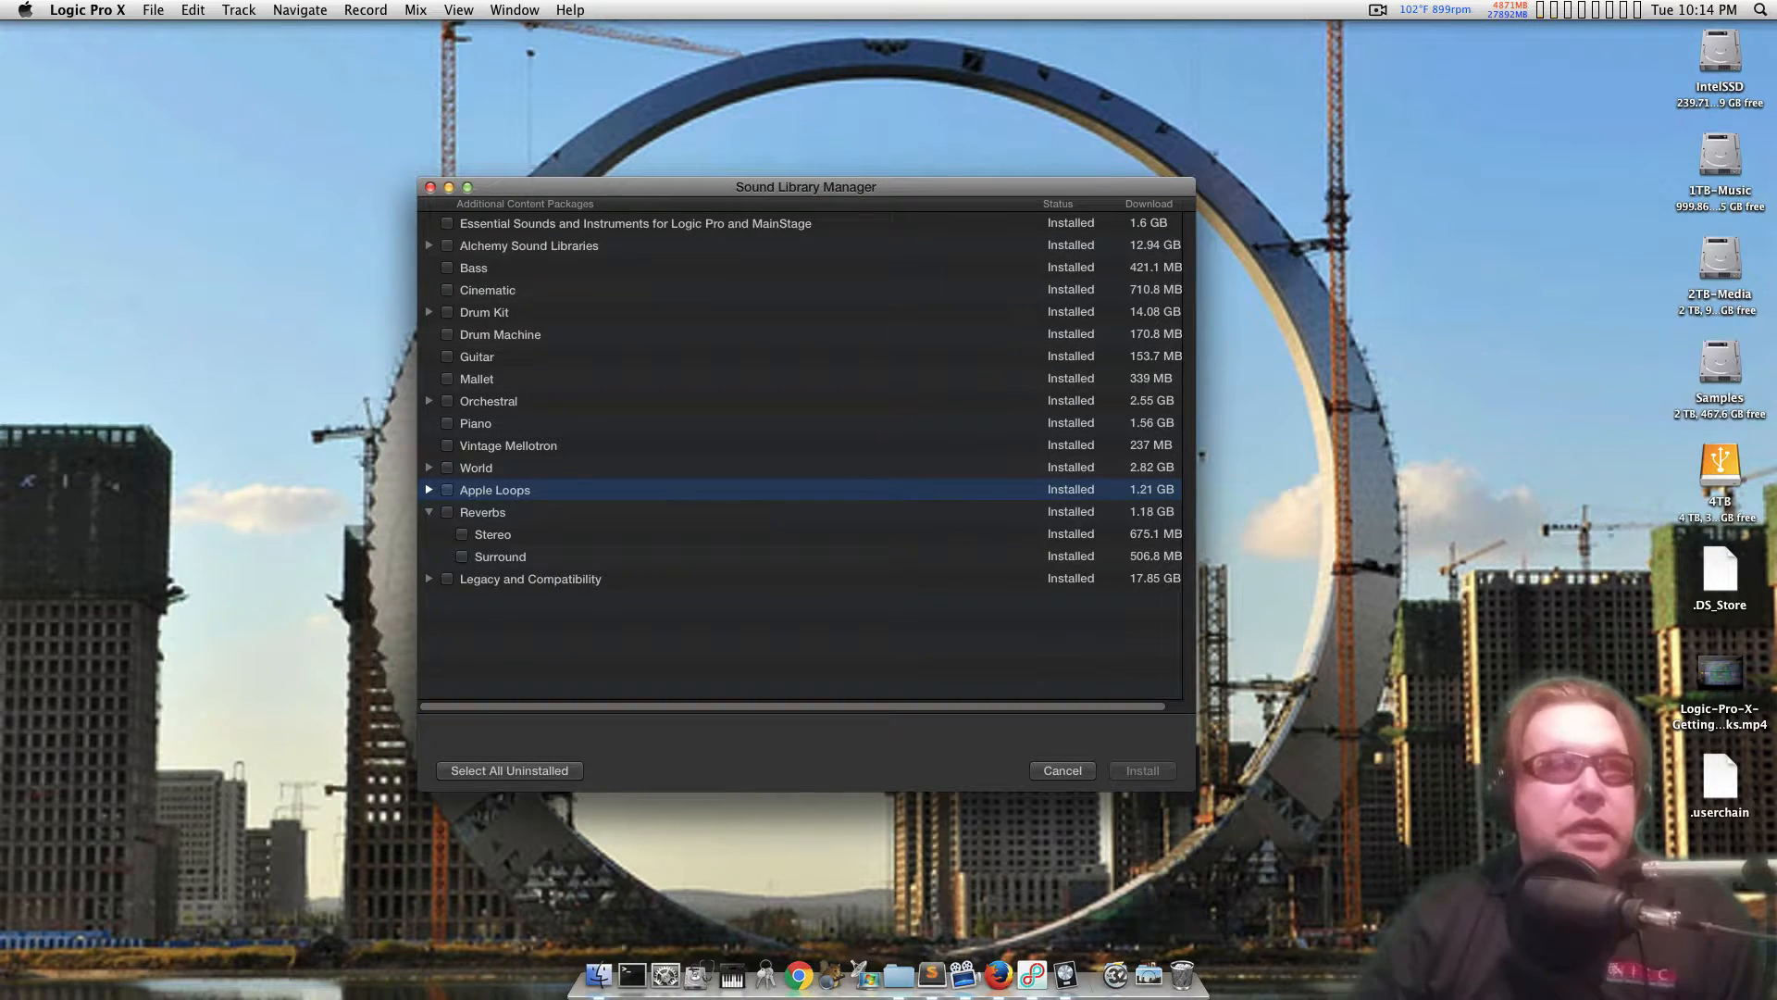
click(463, 509)
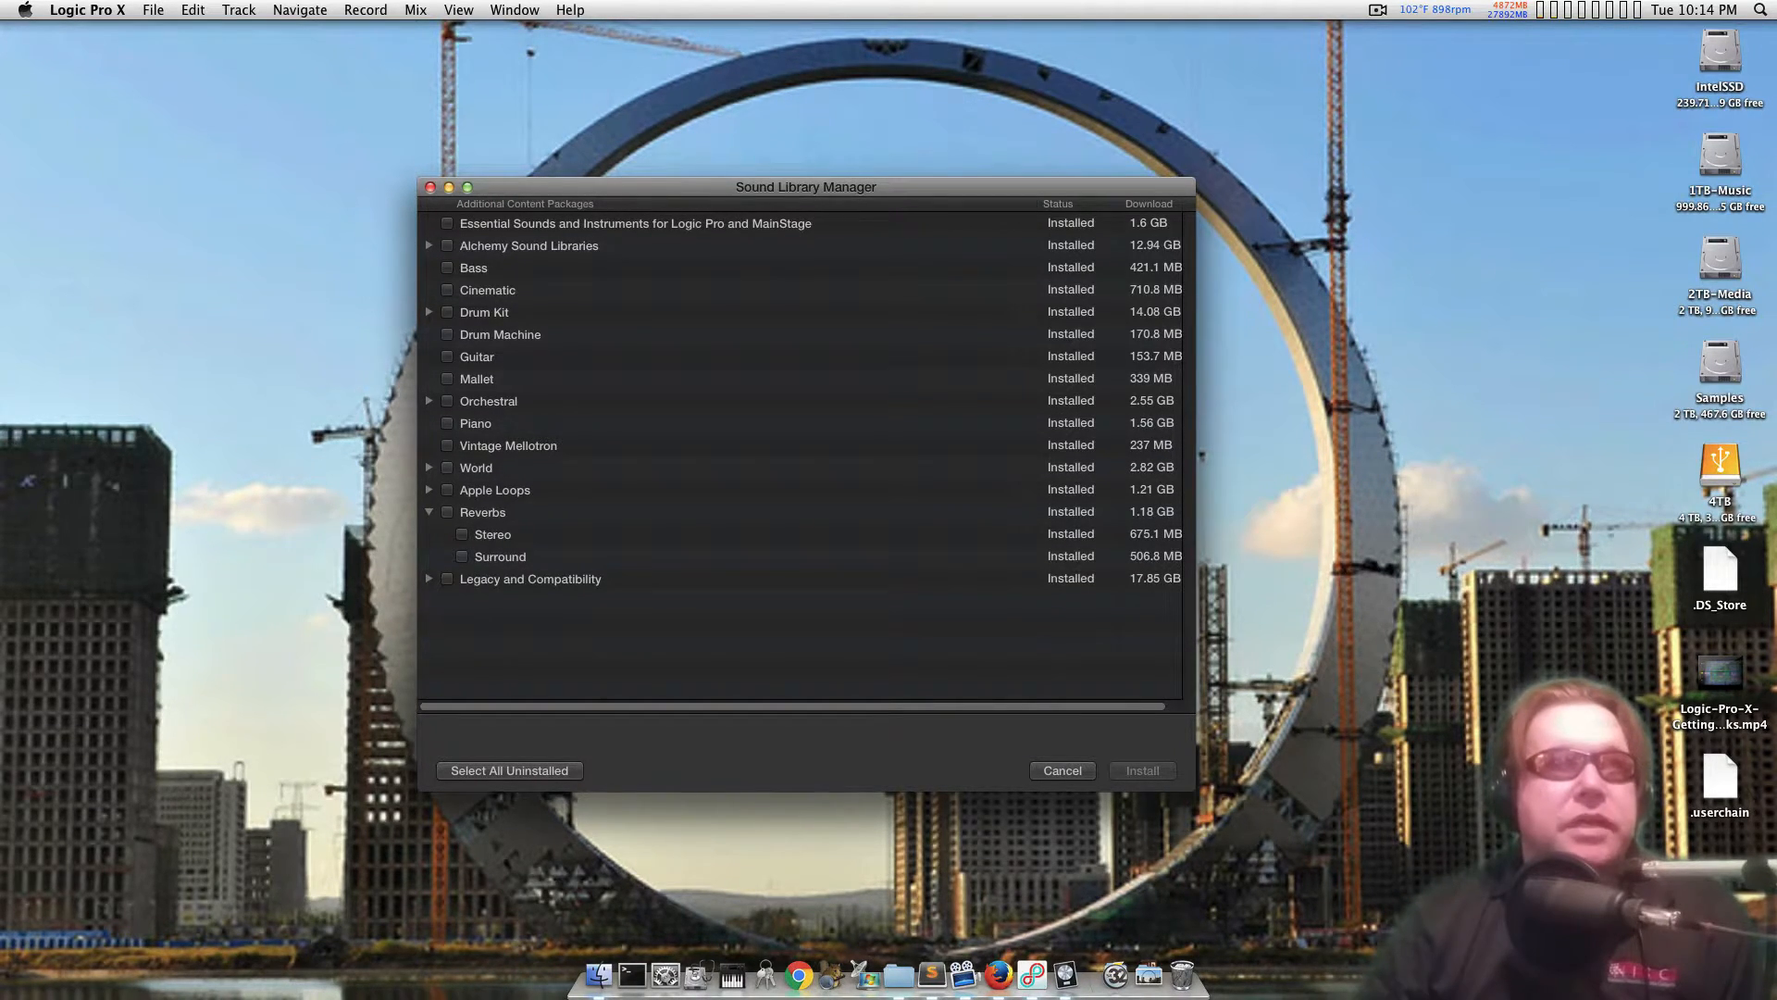
Step: Expand and collapse the Drum Kit sub-packages
click(430, 312)
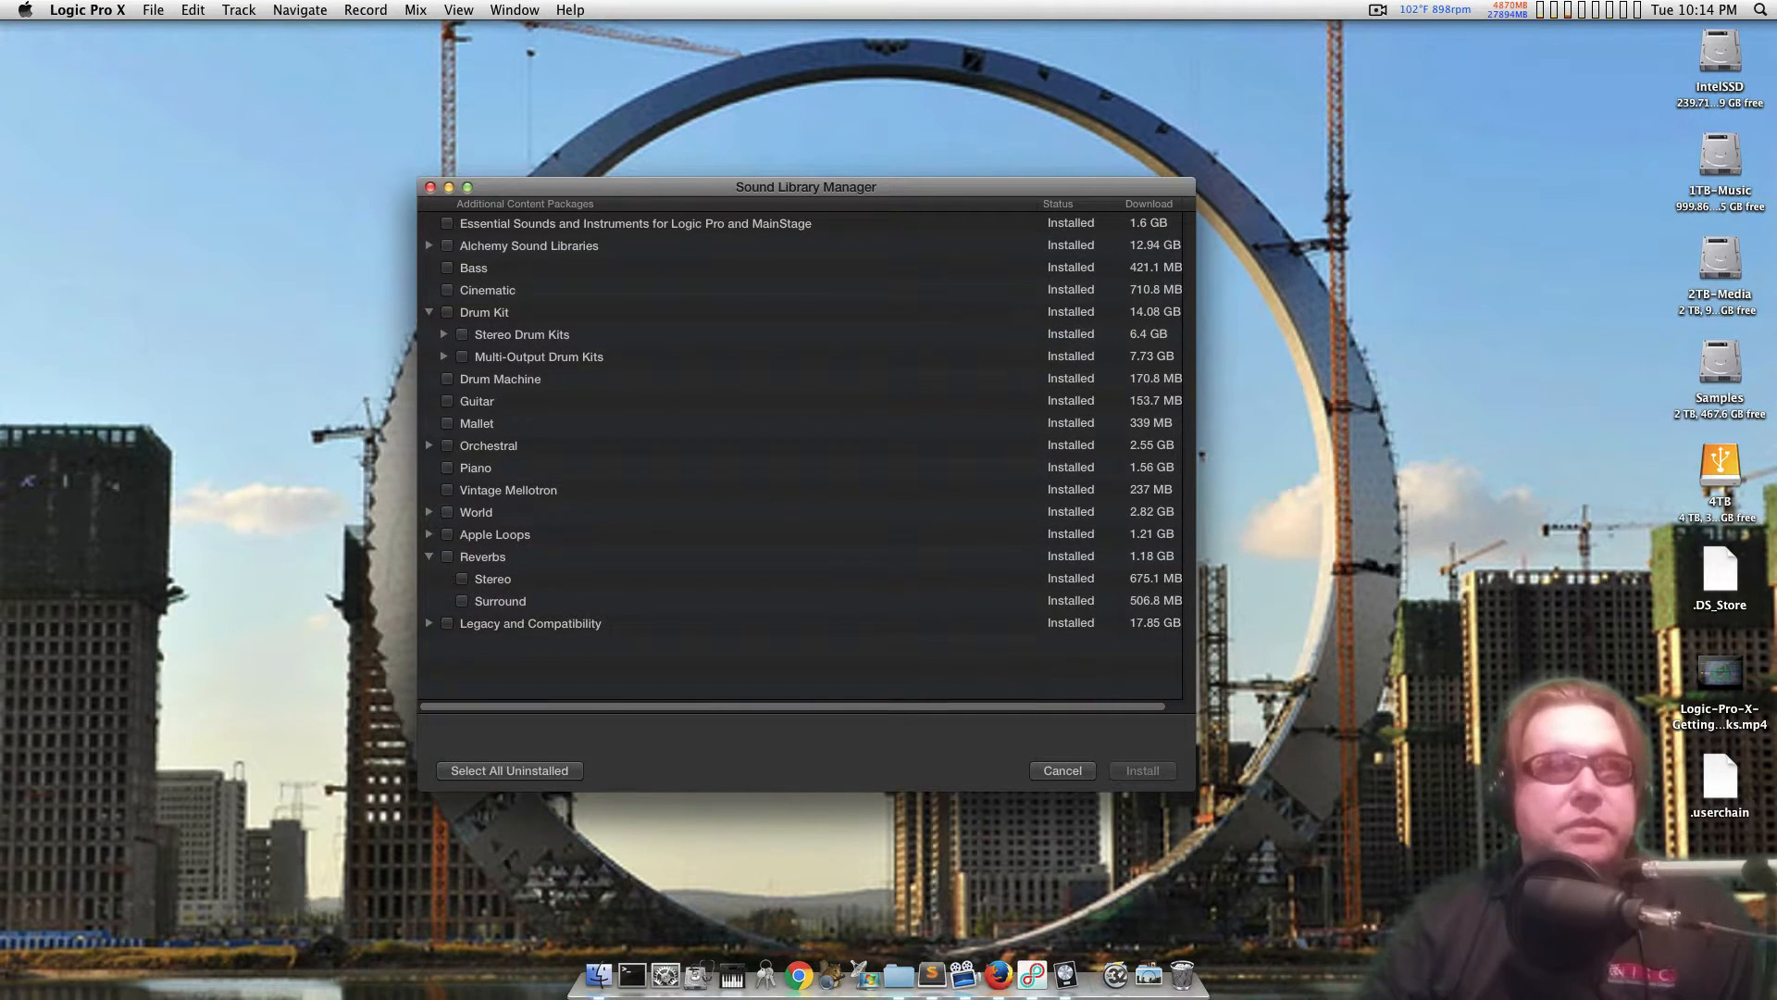
click(448, 223)
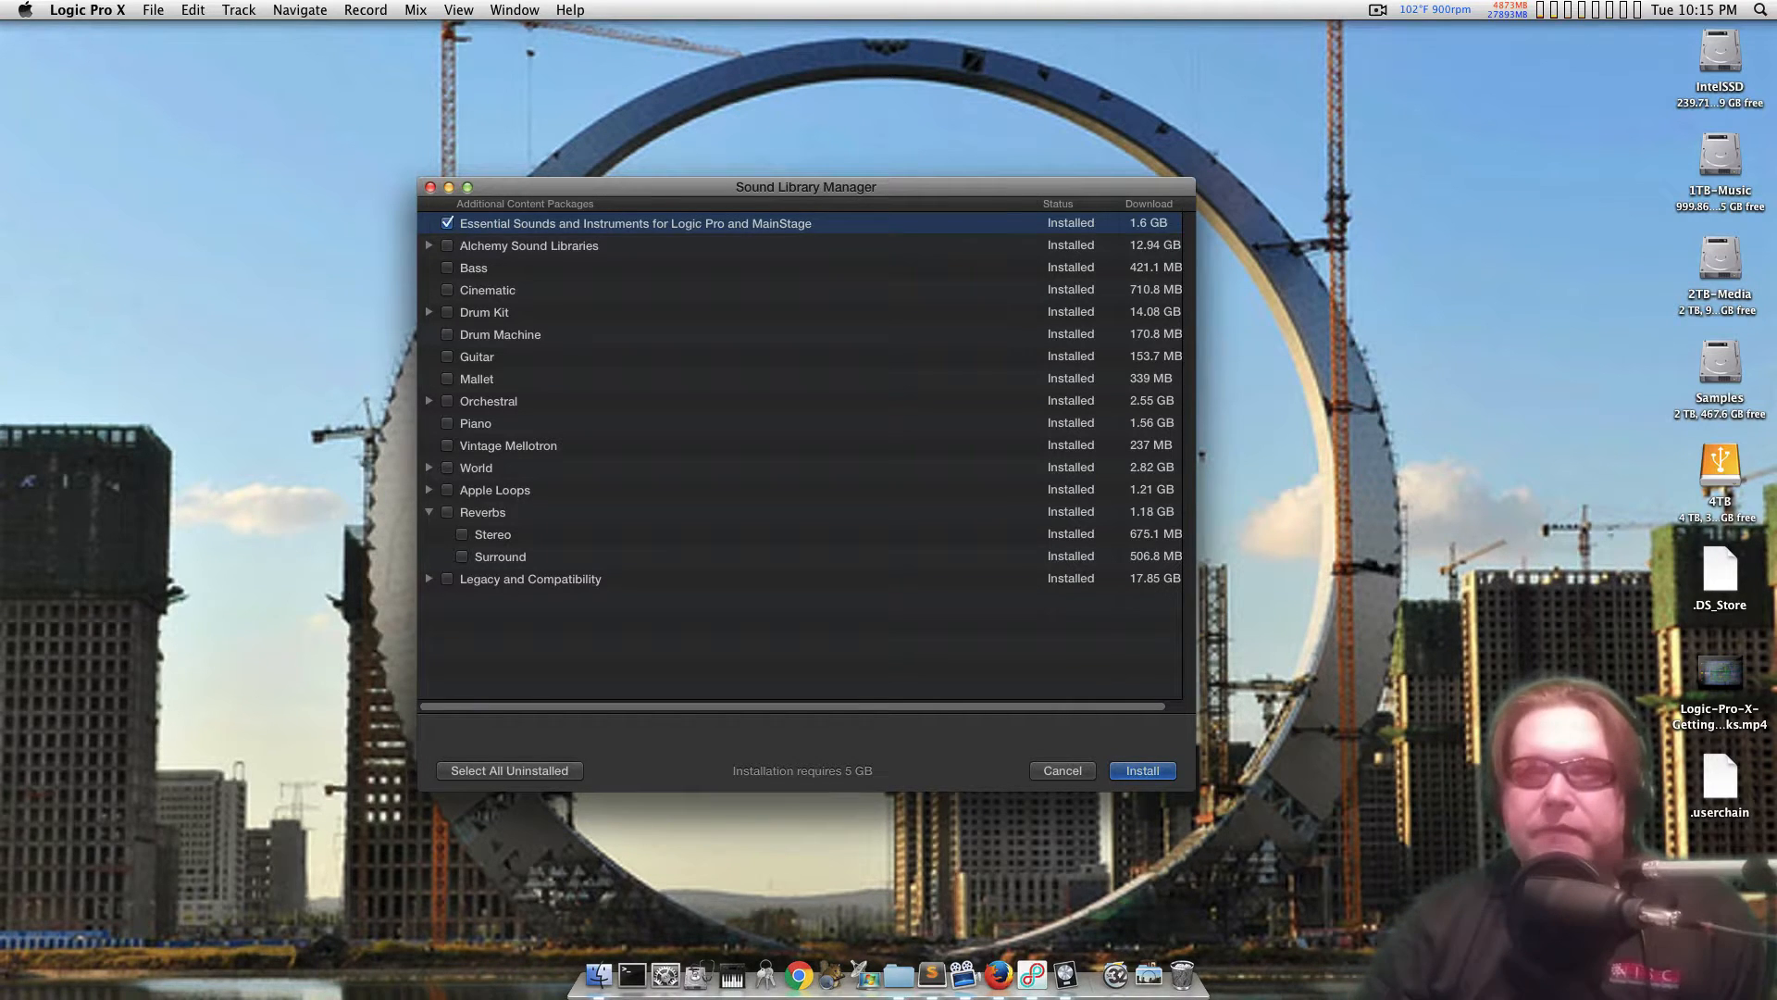
mouse_move(663, 969)
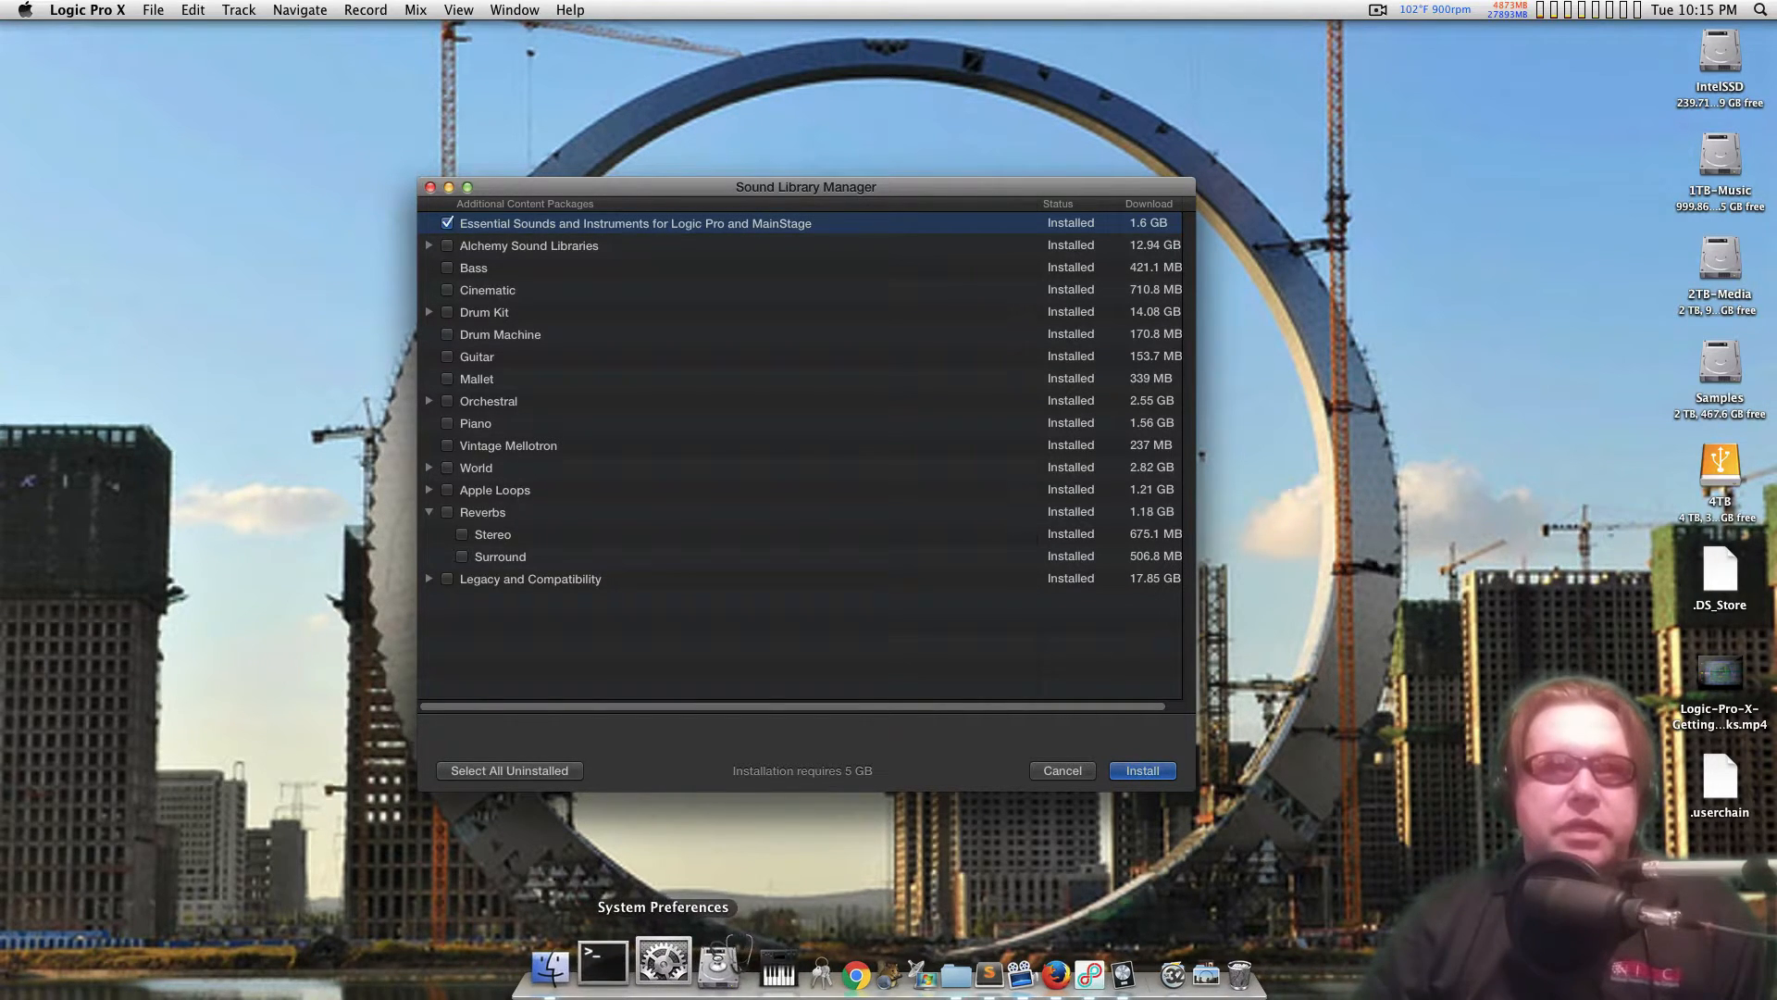
mouse_move(595, 963)
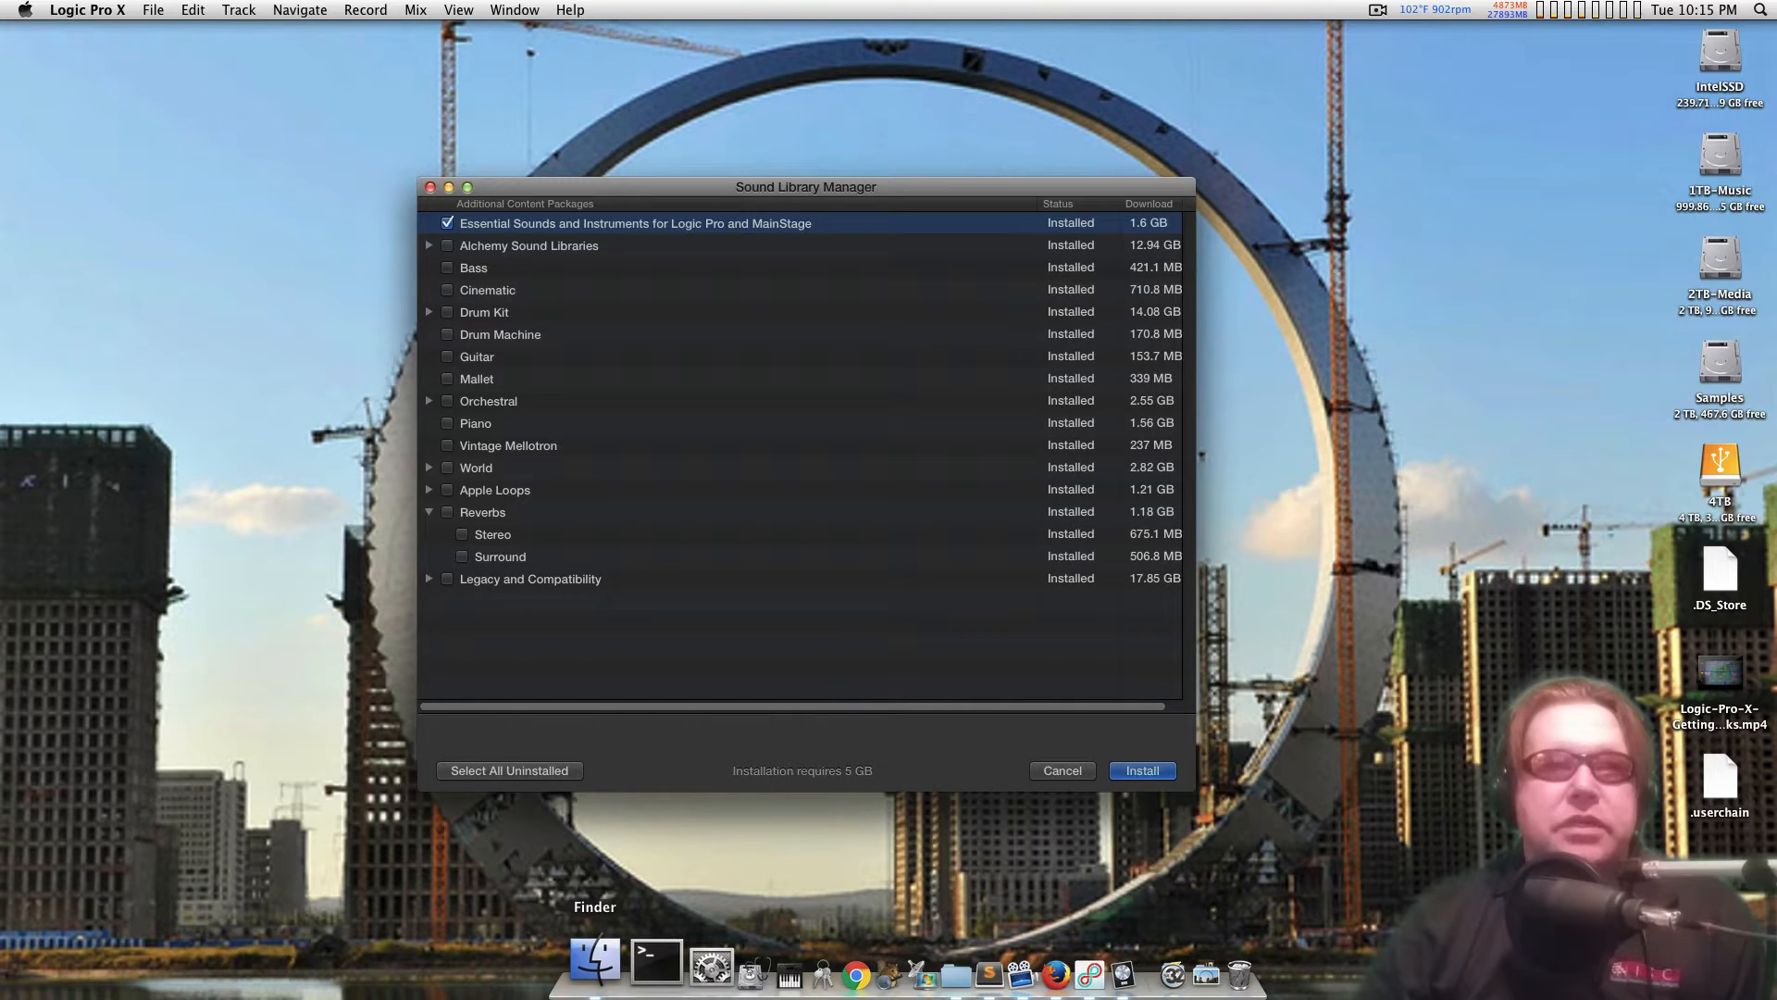
mouse_move(637, 963)
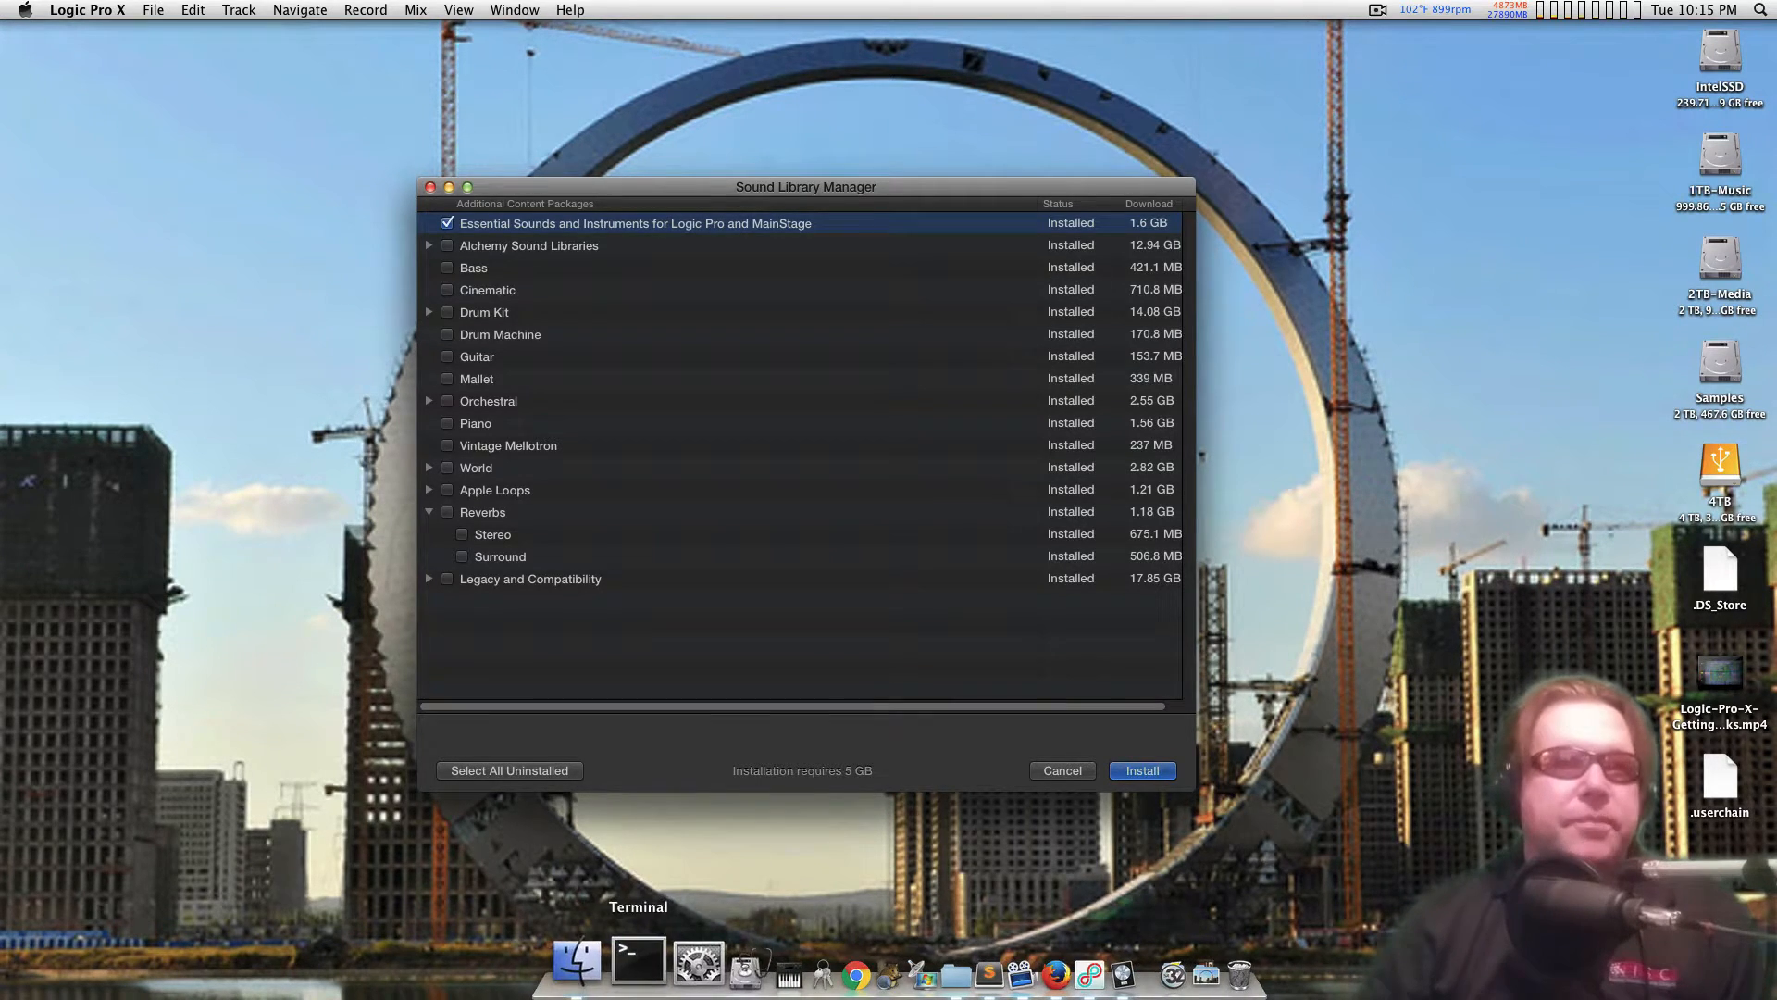